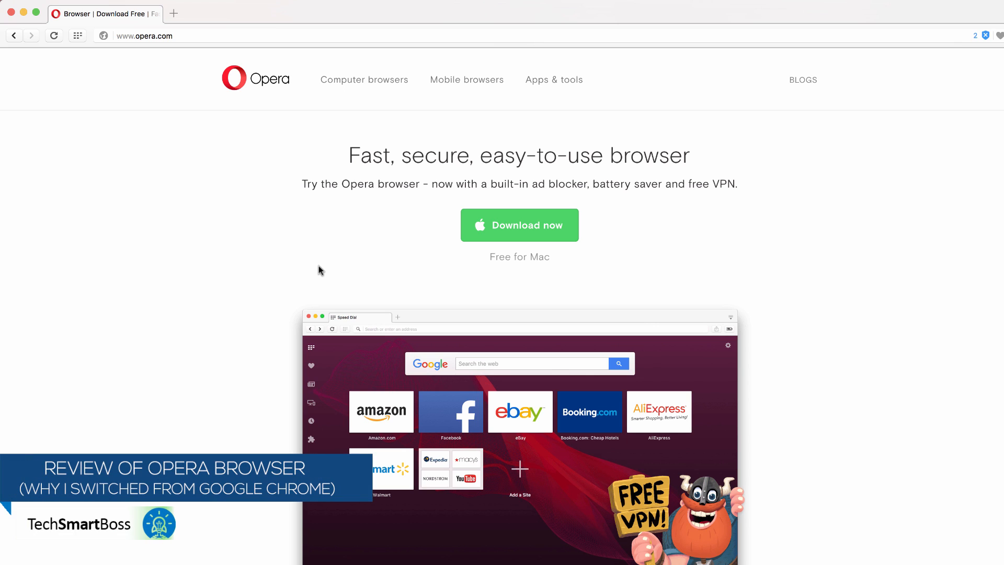
mouse_move(295, 268)
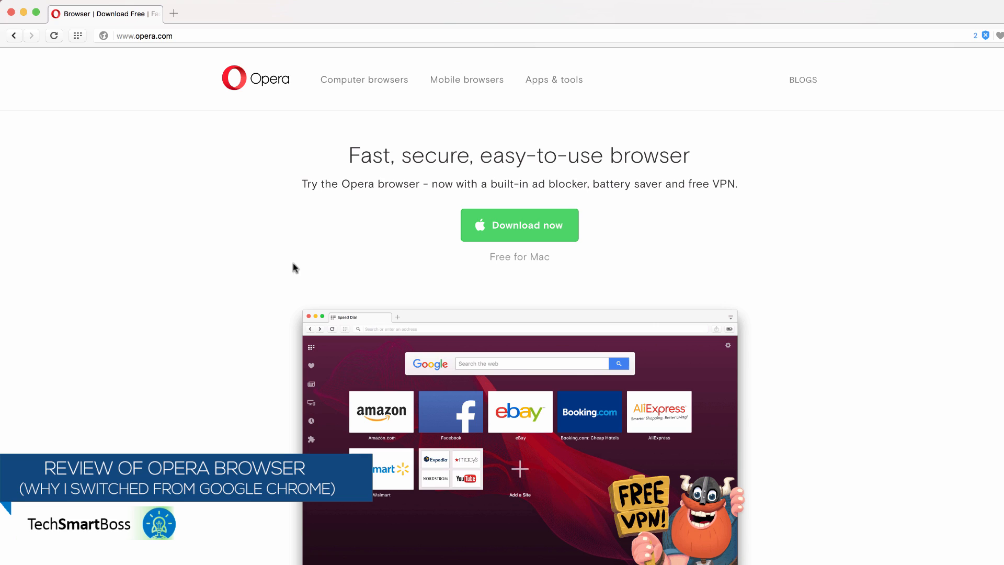
mouse_move(266, 95)
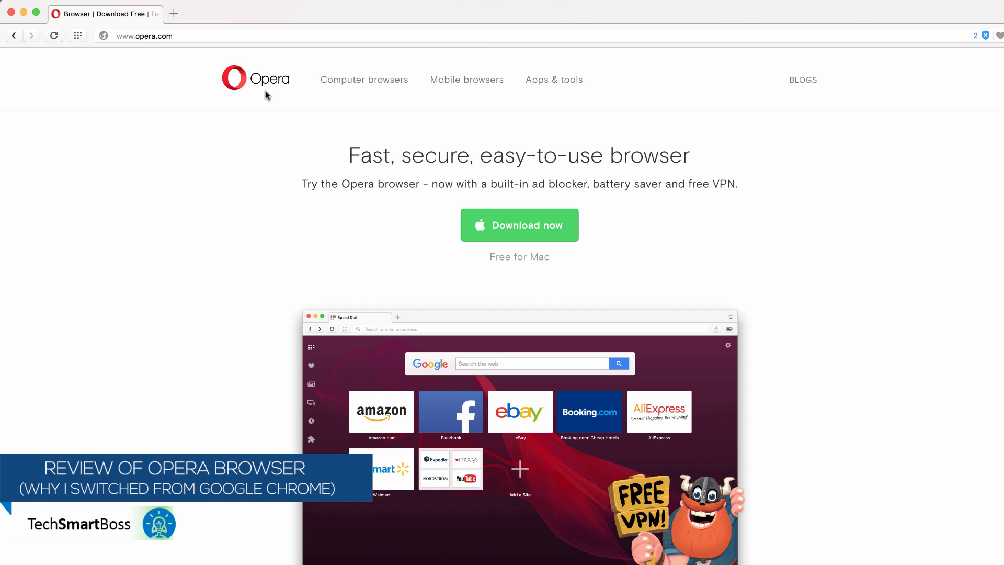
mouse_move(211, 92)
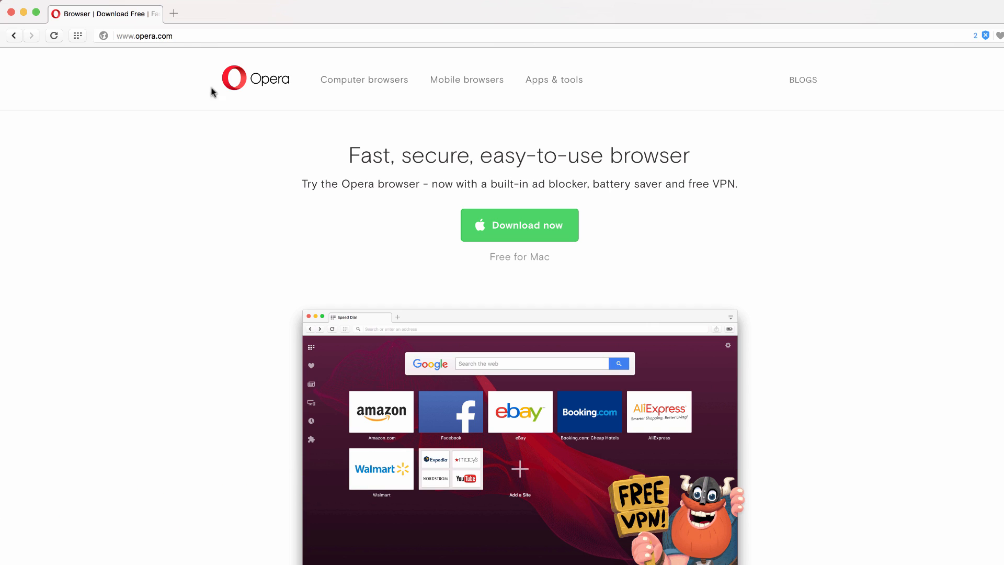
mouse_move(547, 215)
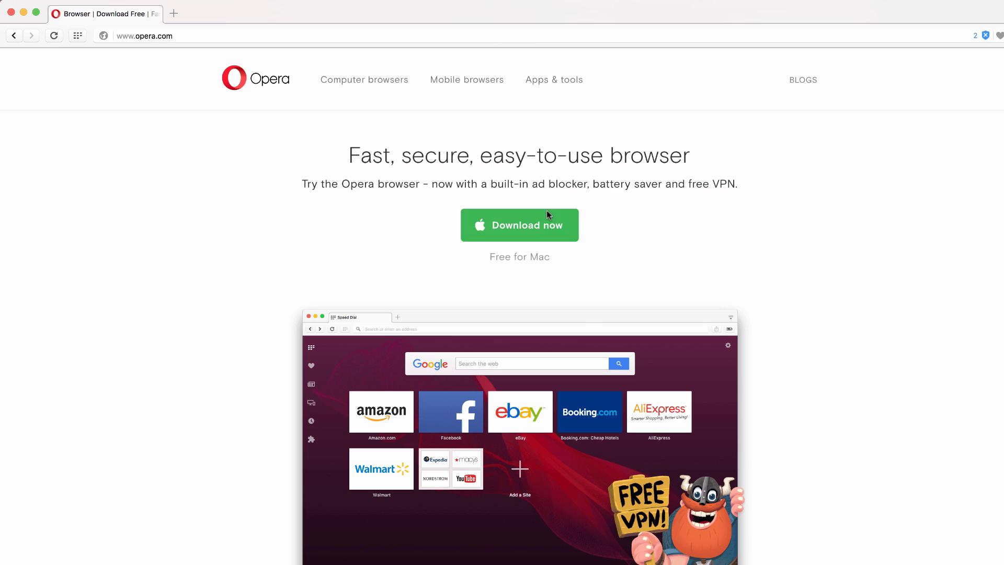
mouse_move(348, 260)
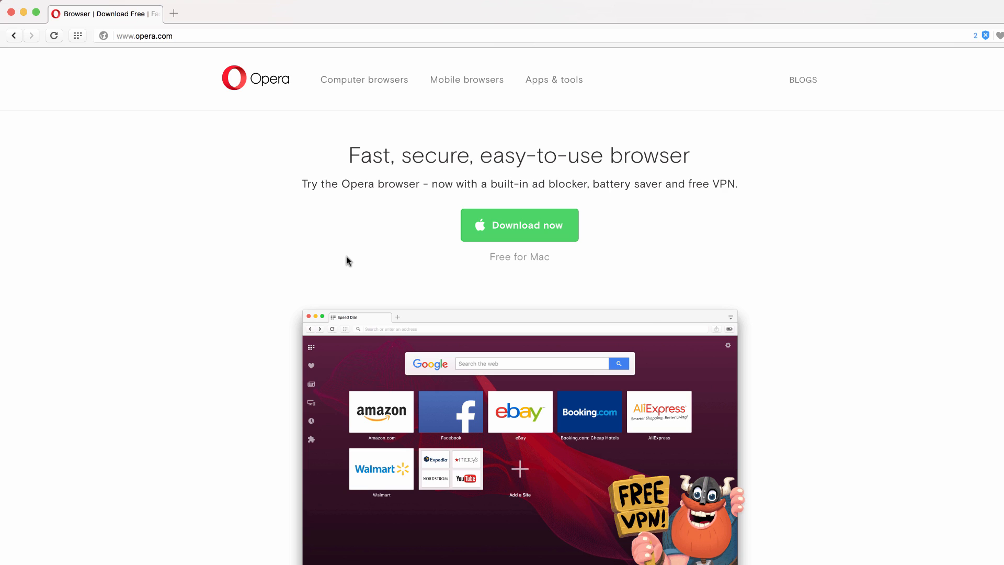
mouse_move(188, 134)
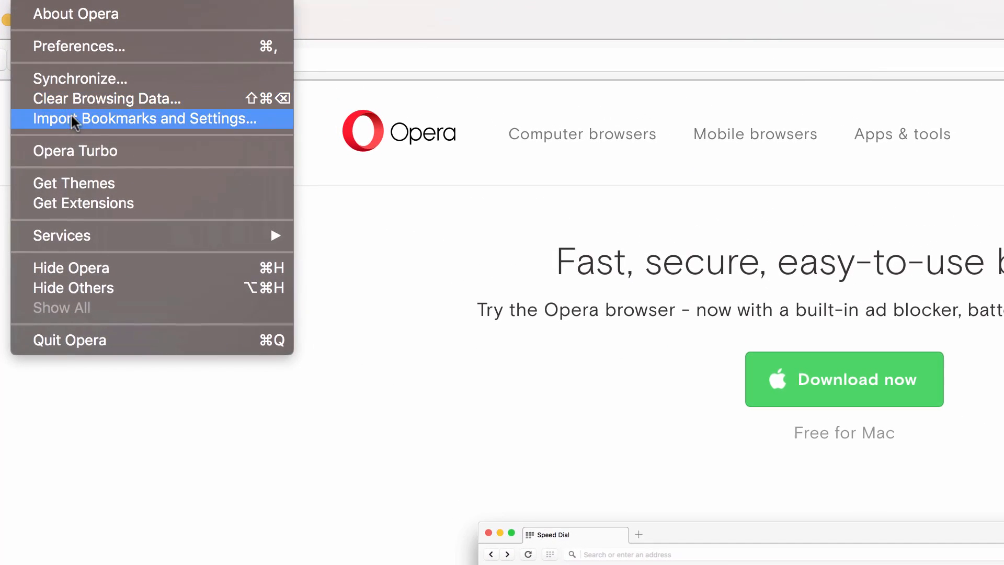
mouse_move(83, 203)
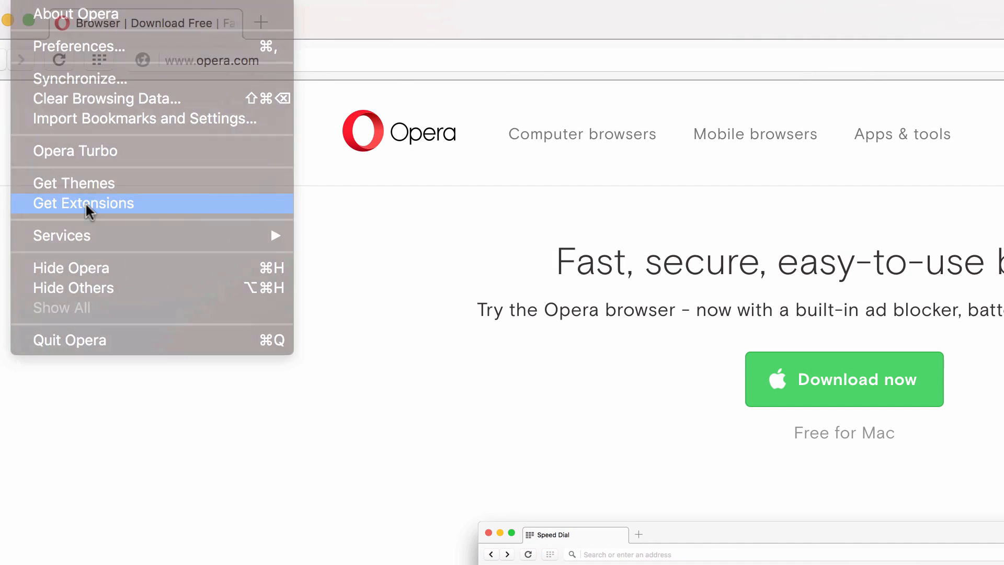
- Search the Opera add-ons store for 'chrome' and install Download Chrome Extension
click(83, 203)
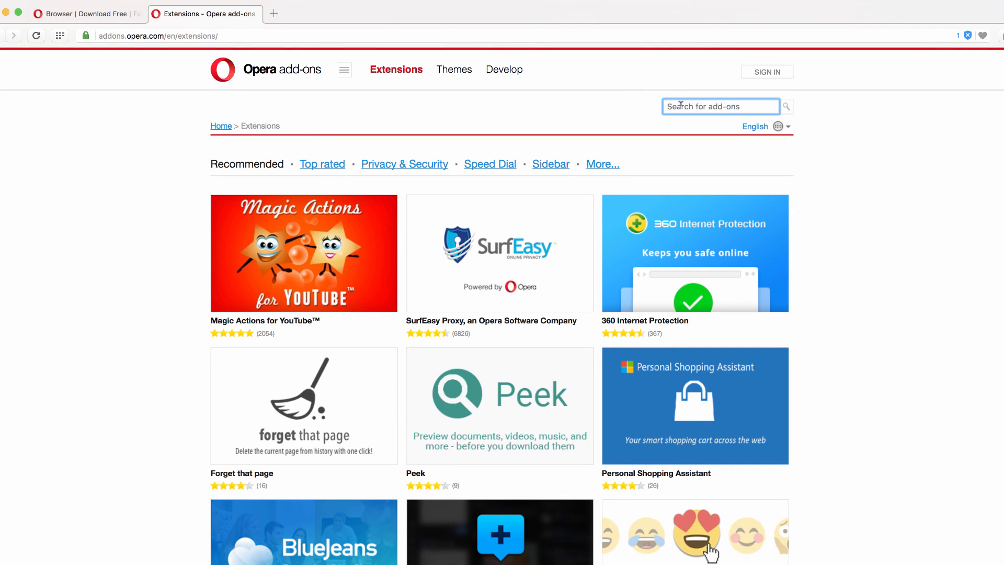
text(chrome)
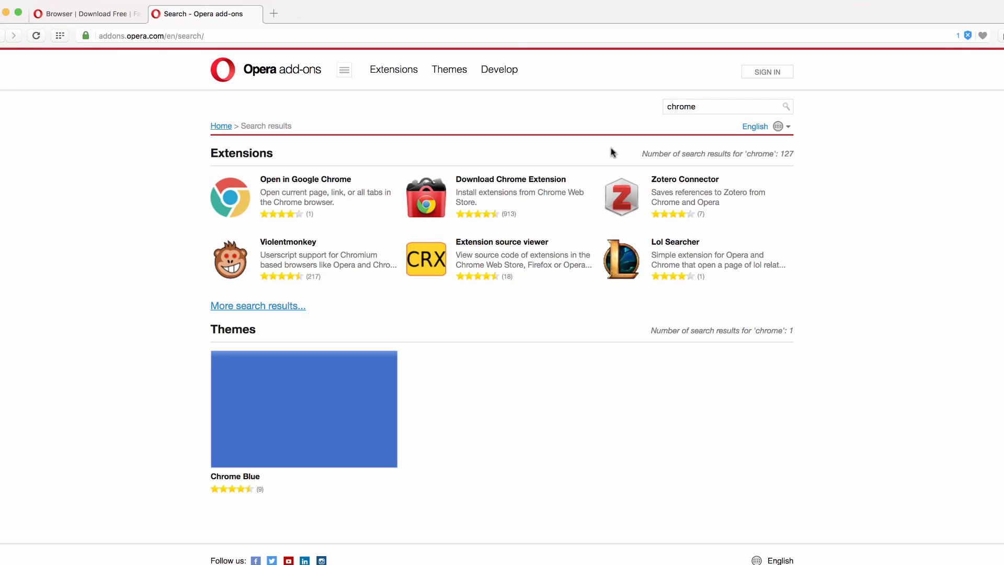
click(511, 179)
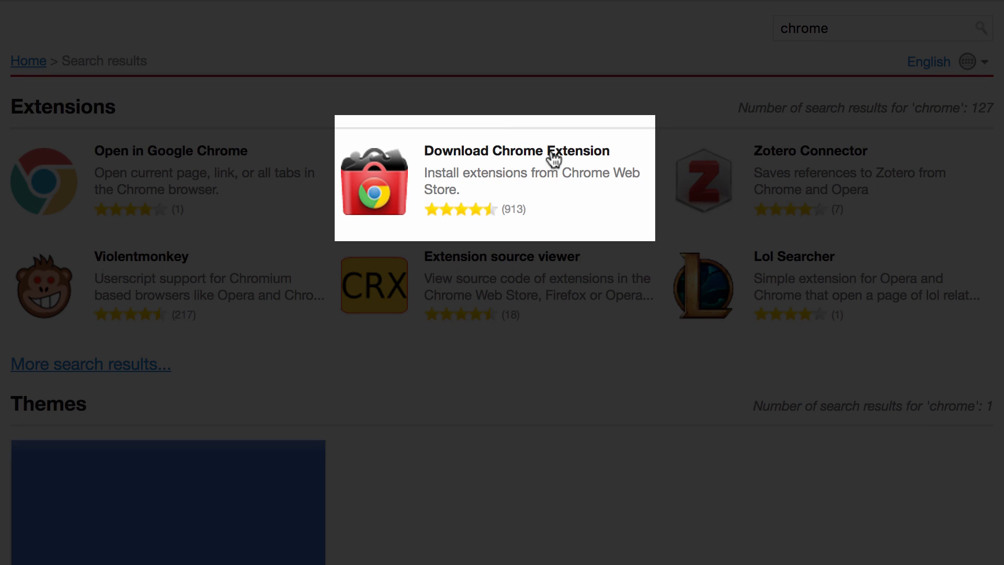
mouse_move(544, 159)
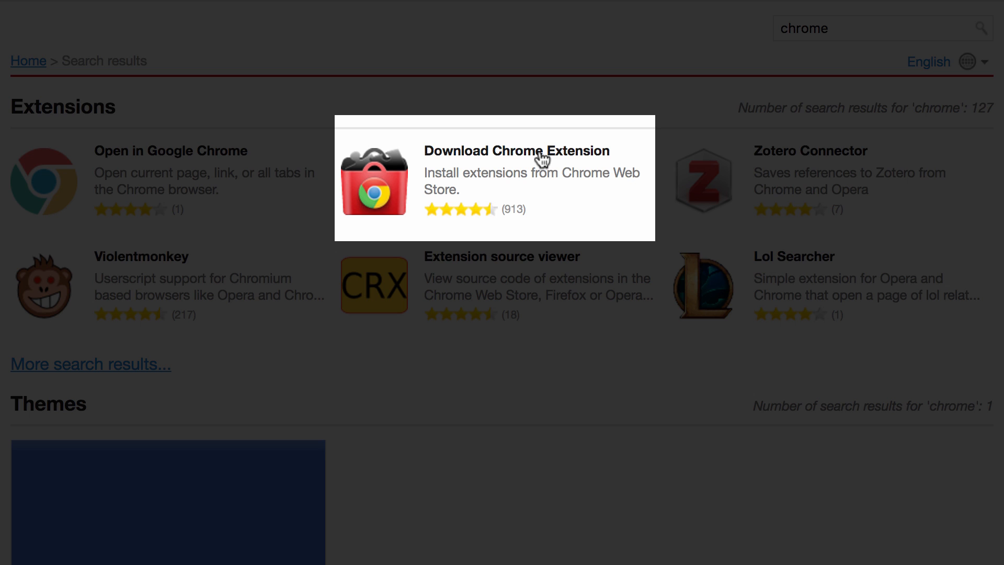
click(516, 150)
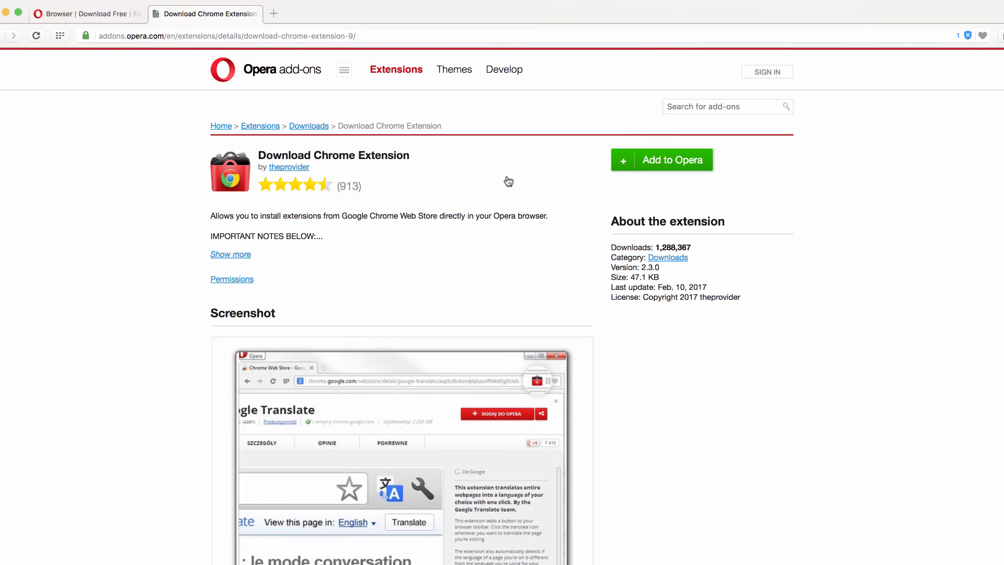
click(661, 160)
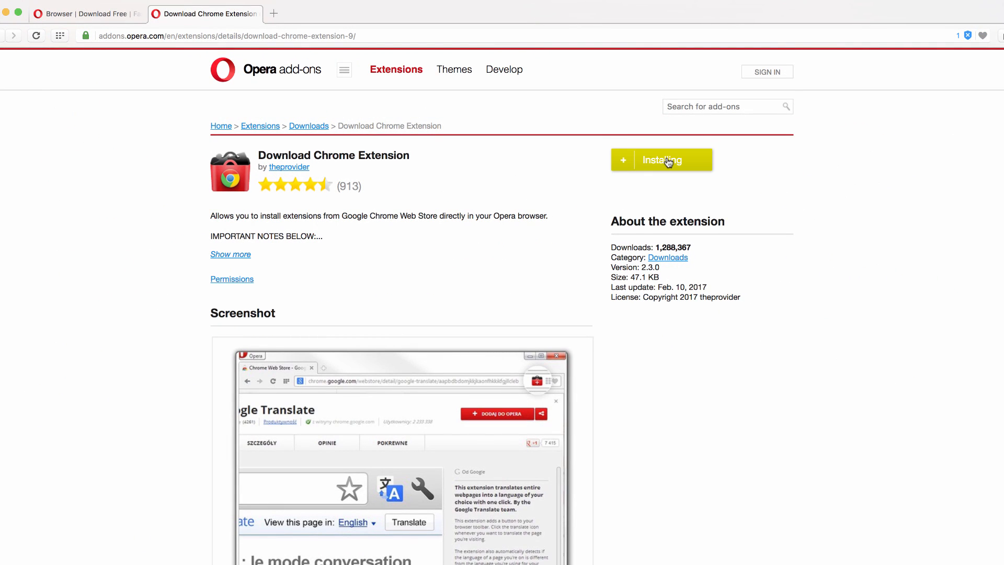
click(661, 159)
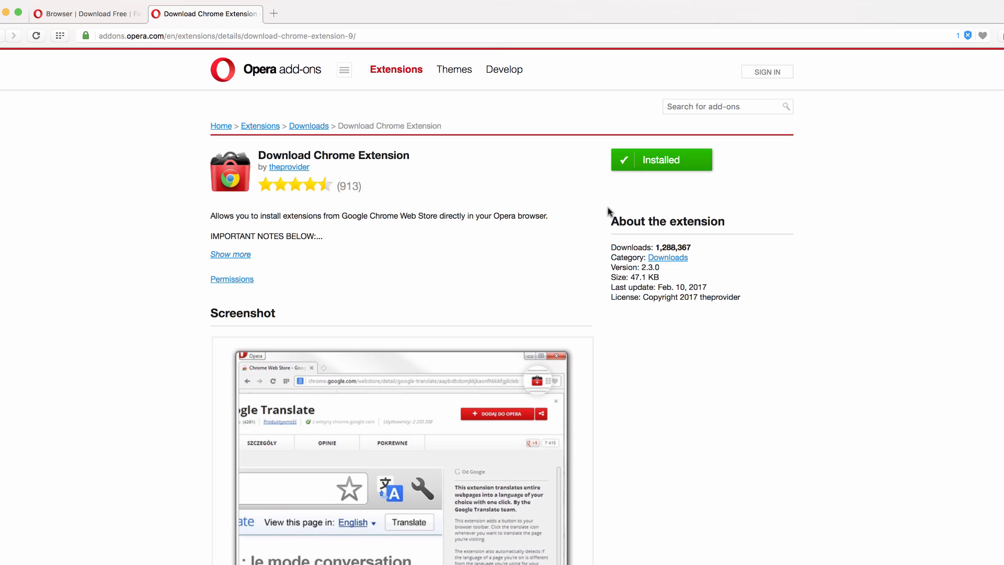
mouse_move(96, 56)
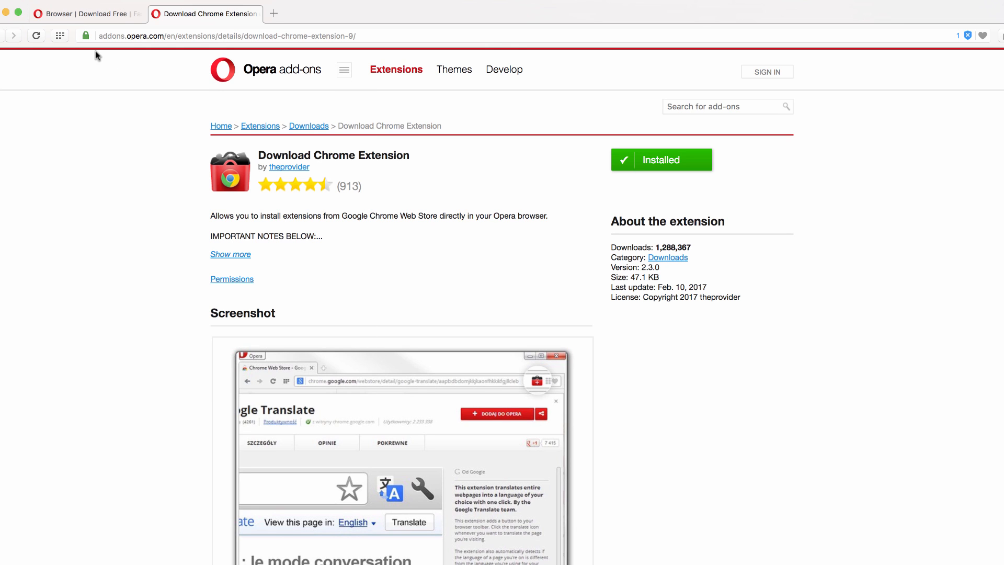
- Check the extensions list shows Download Chrome Extension, then load chrome.google.com/webstore
click(42, 12)
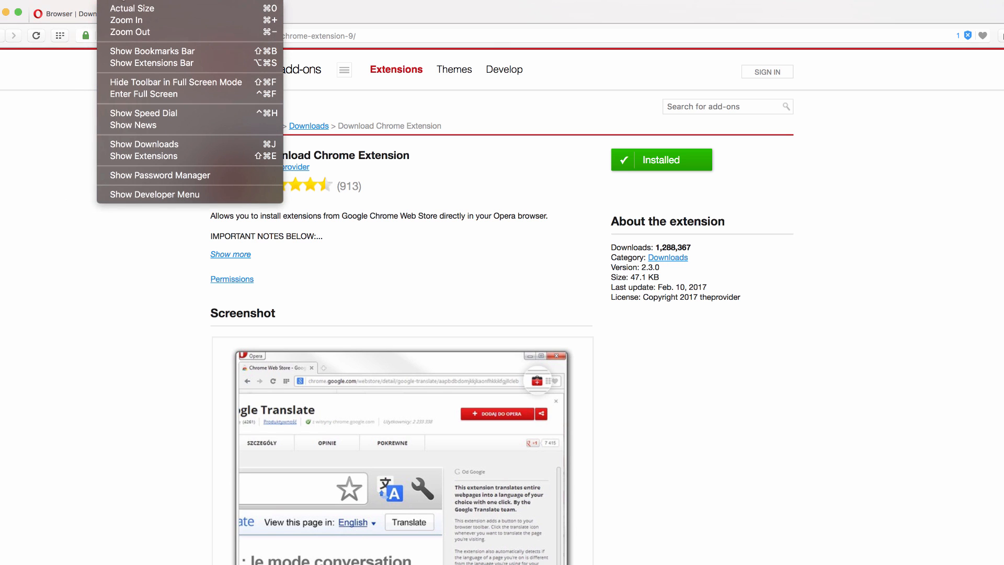
click(143, 157)
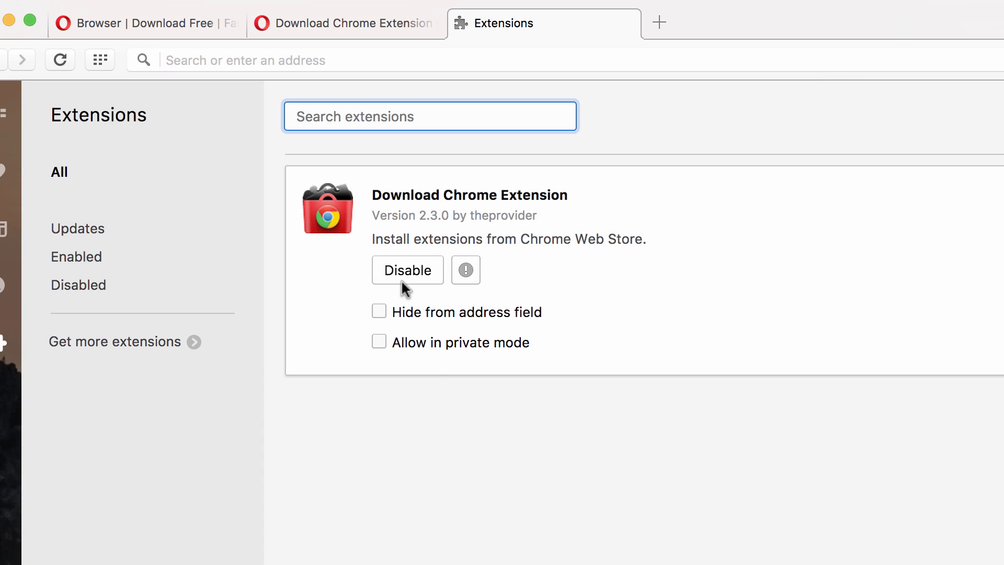
click(346, 23)
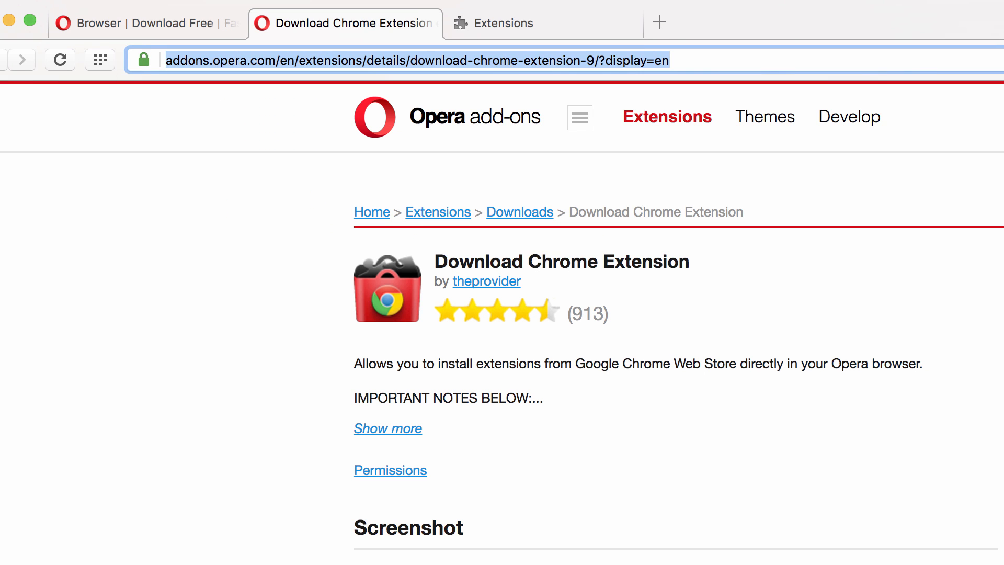
text(chrome.google)
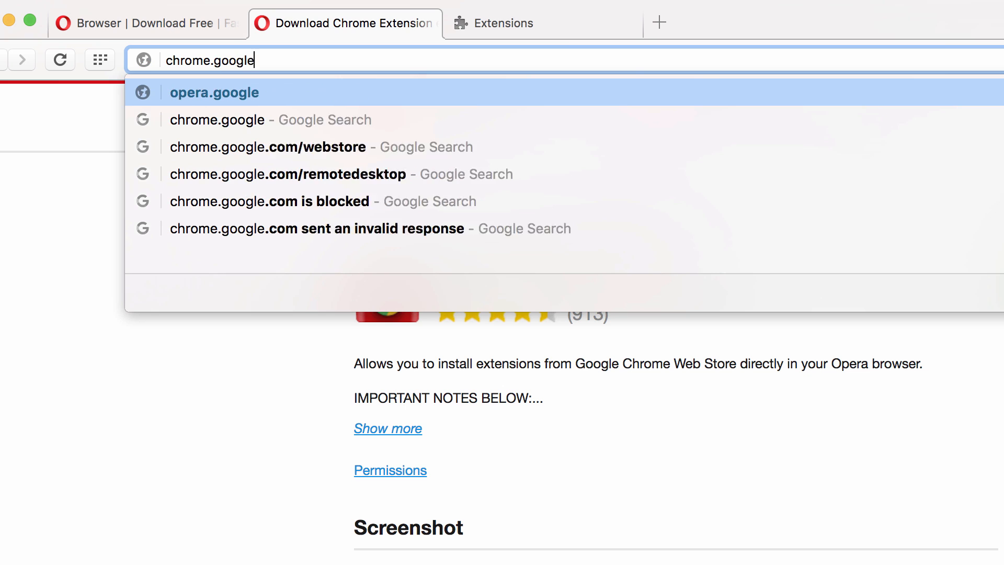
text(.com/webstore)
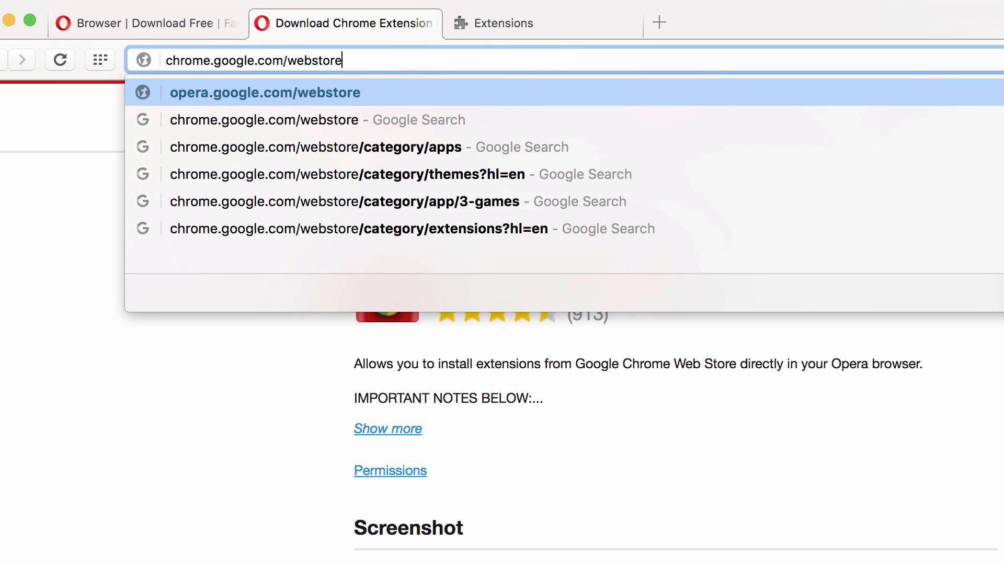
click(359, 229)
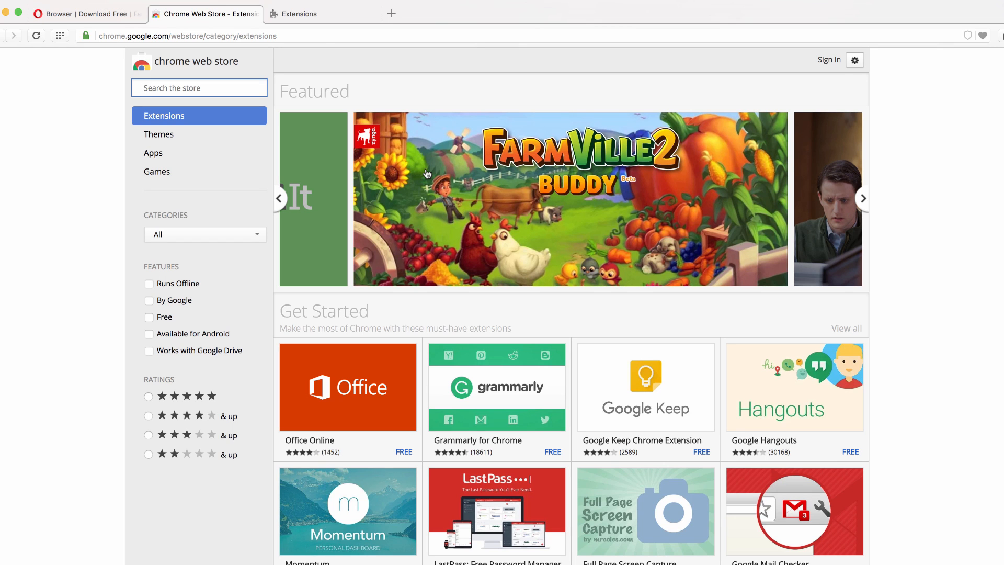
- Open the Grammarly for Chrome store listing and add it to Opera
click(862, 198)
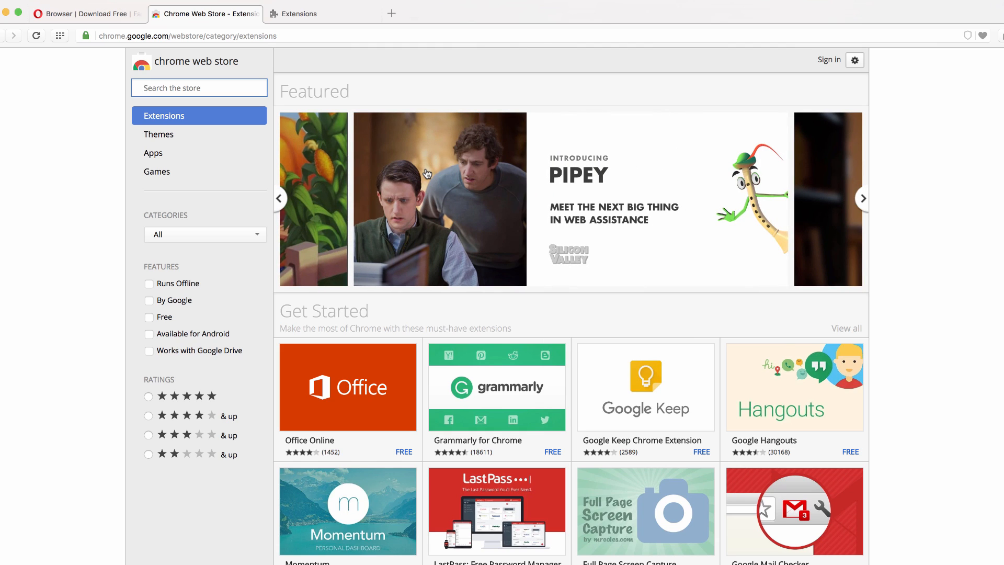
mouse_move(502, 325)
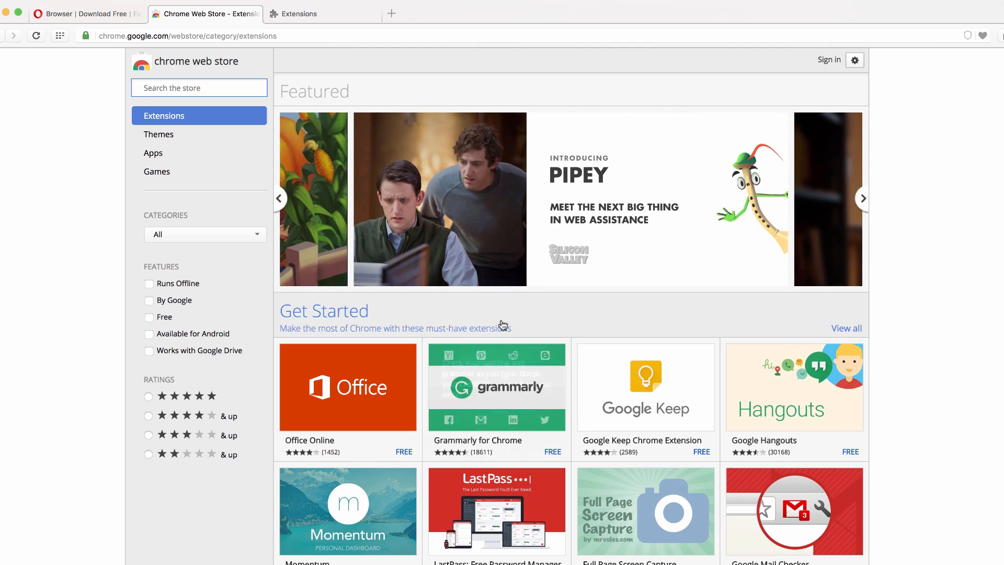
mouse_move(506, 397)
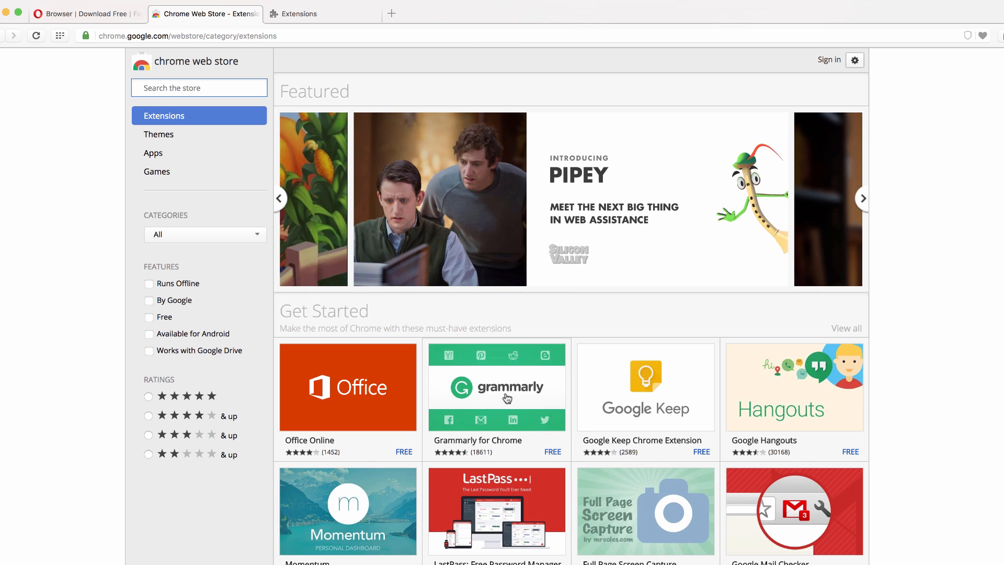
mouse_move(496, 413)
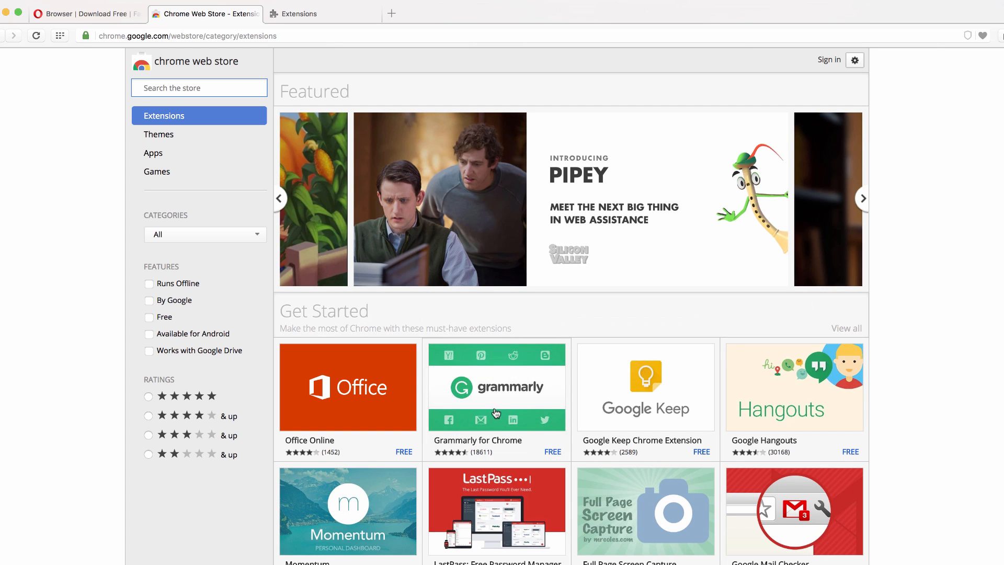
click(496, 386)
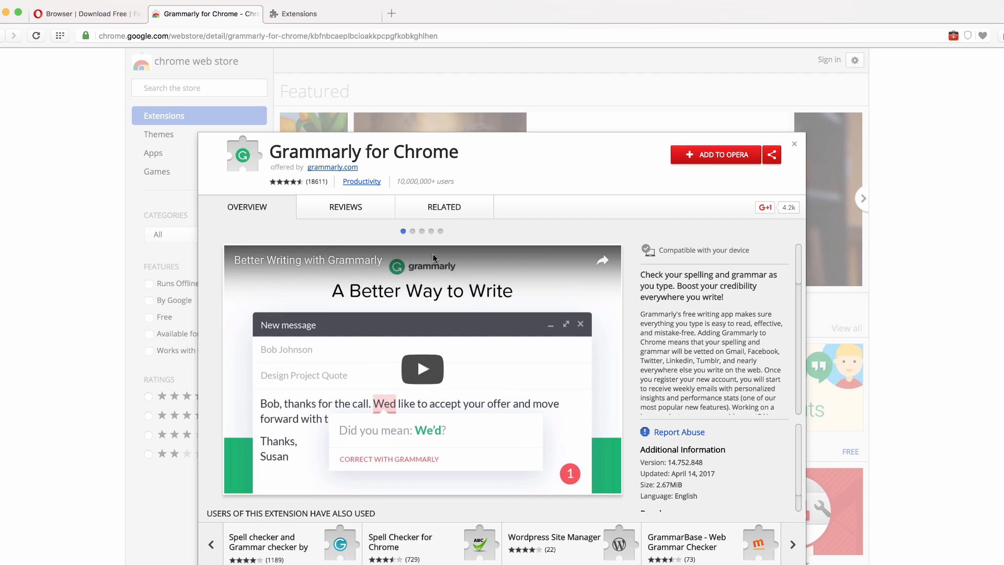
mouse_move(668, 173)
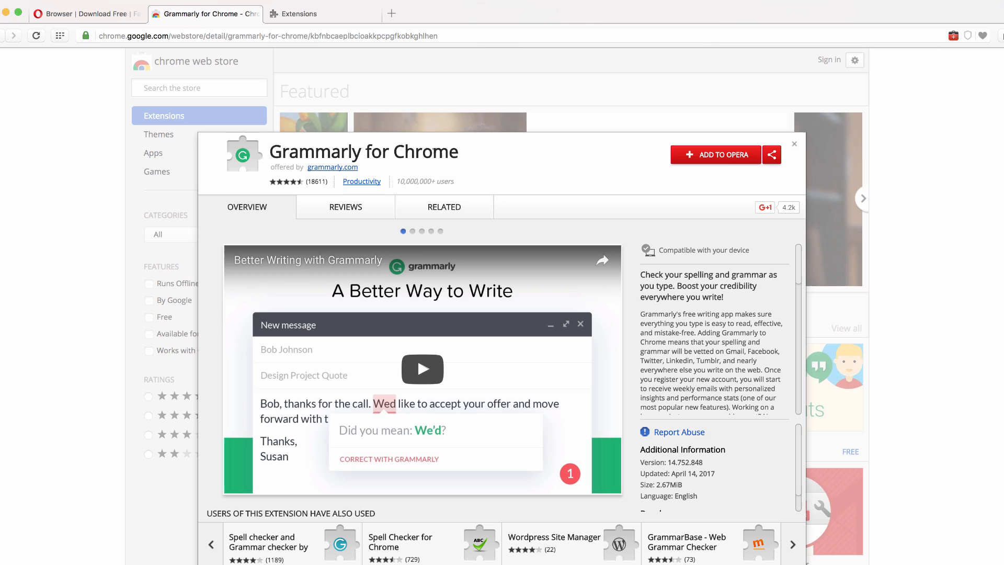
mouse_move(733, 163)
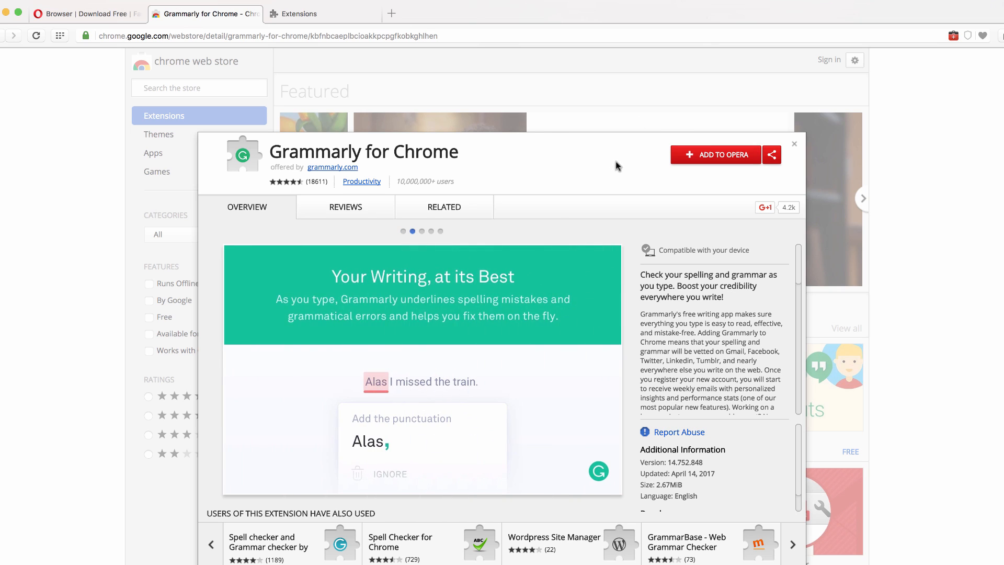
click(715, 154)
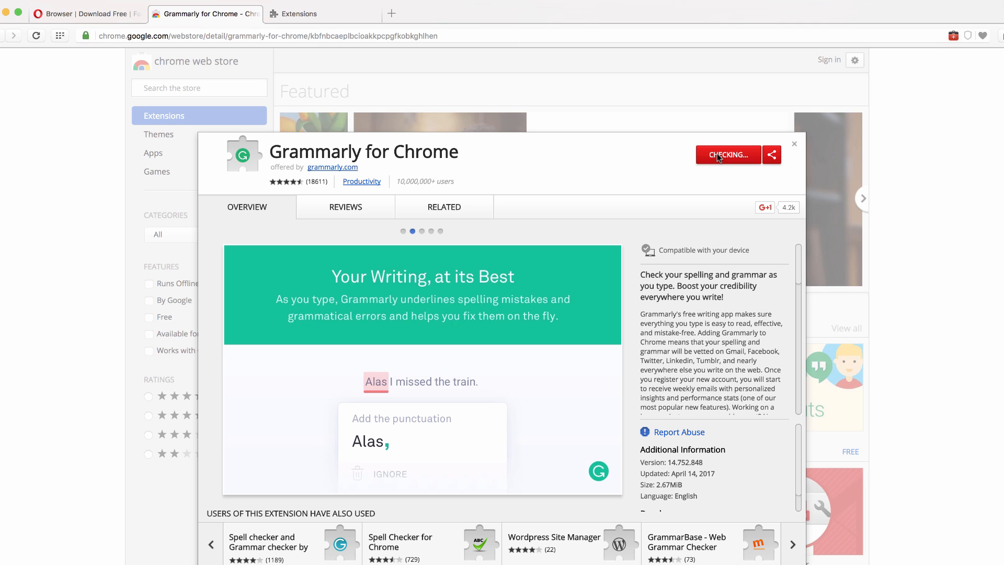
click(727, 154)
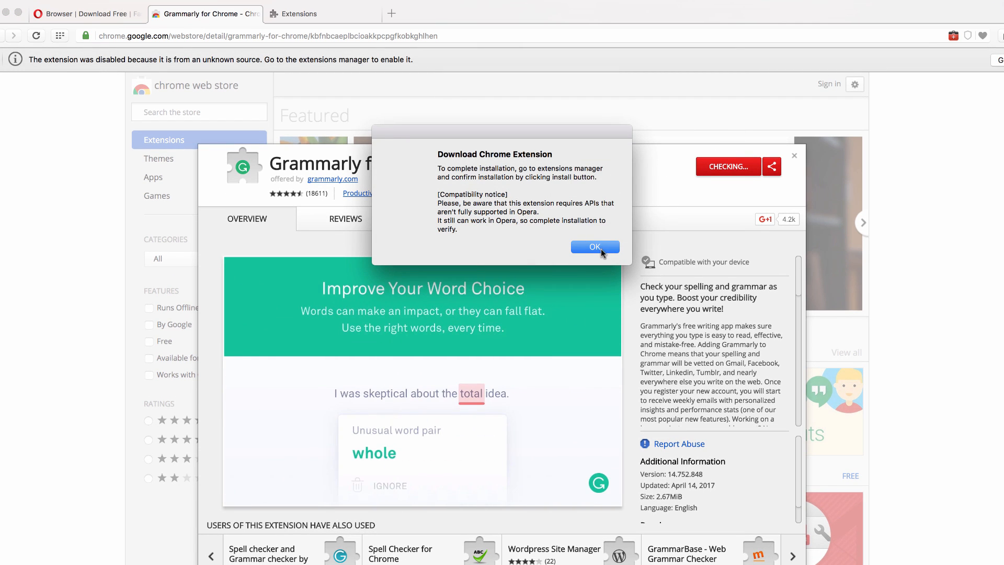
- Dismiss the notice and install Grammarly for Chrome from the extensions manager
click(594, 246)
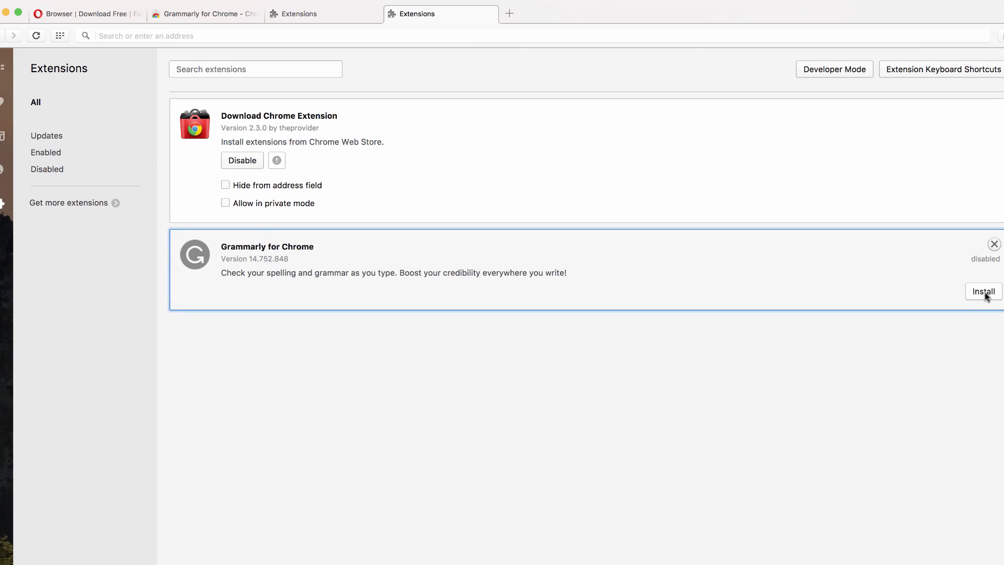
click(983, 291)
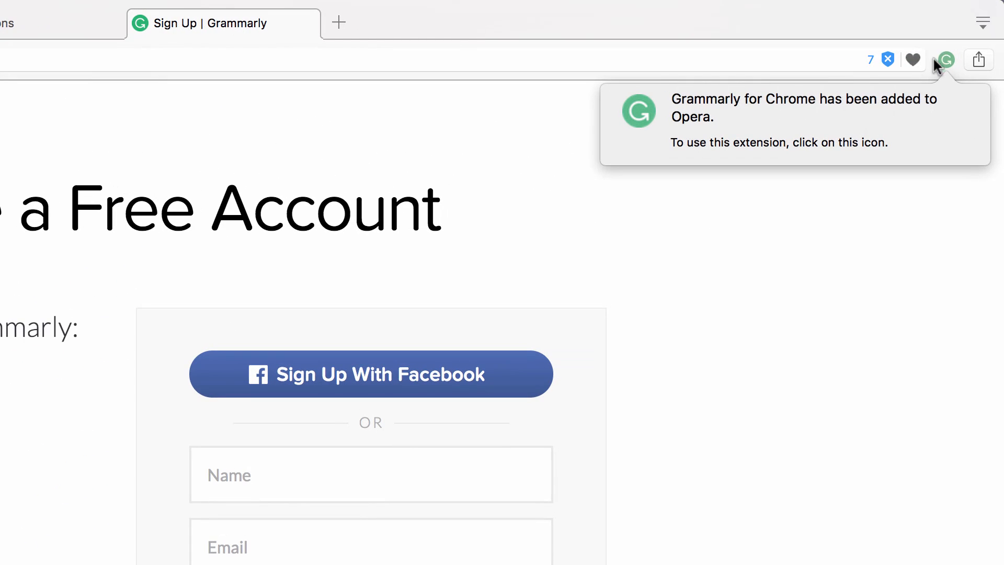
mouse_move(946, 63)
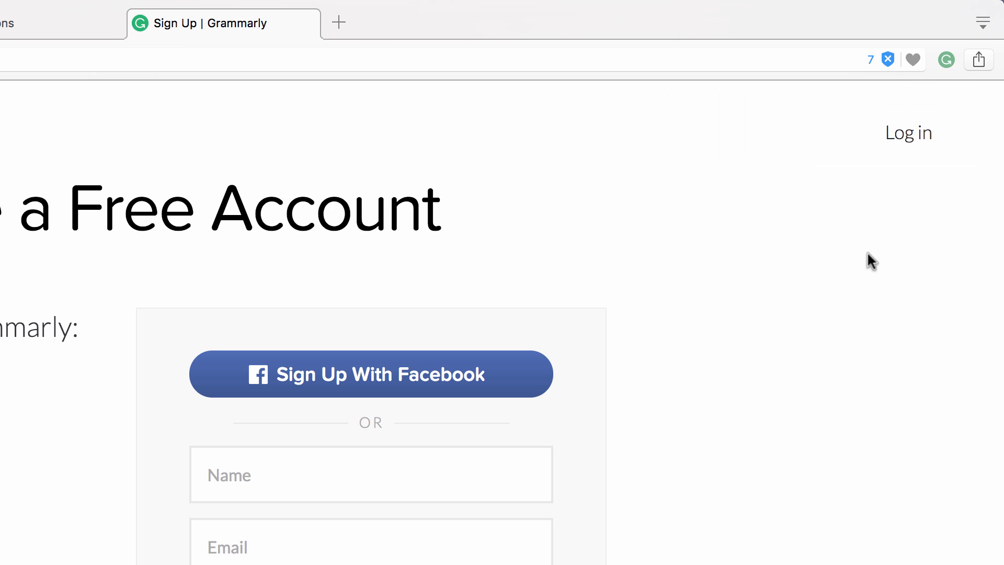
- Log in to the Grammarly account with email and password
click(907, 132)
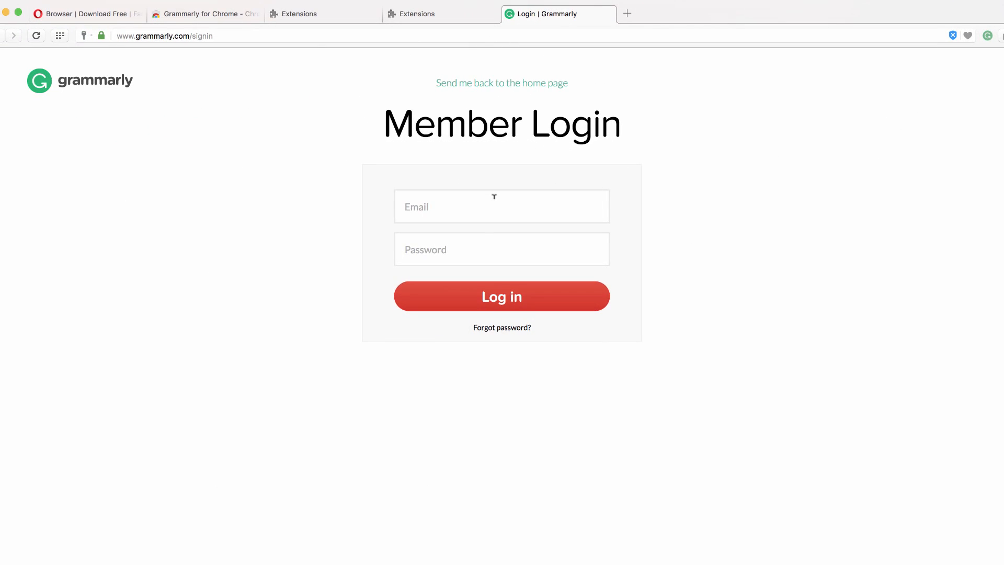
click(501, 296)
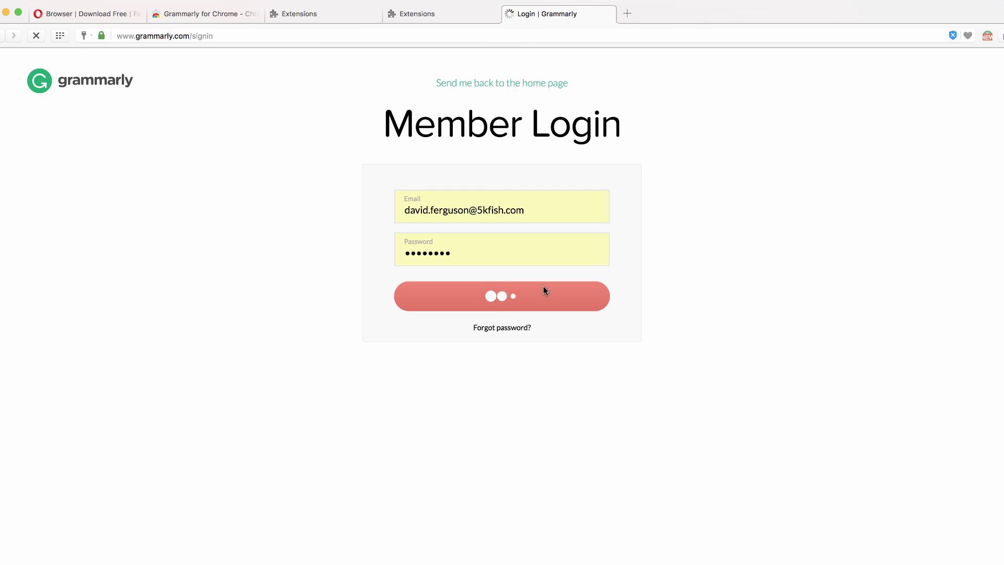
click(502, 296)
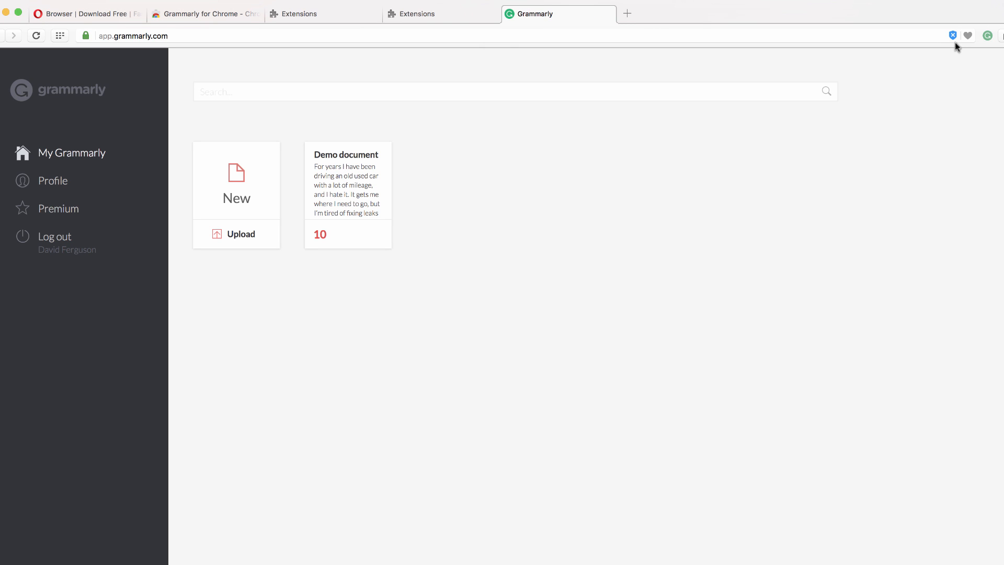
click(987, 35)
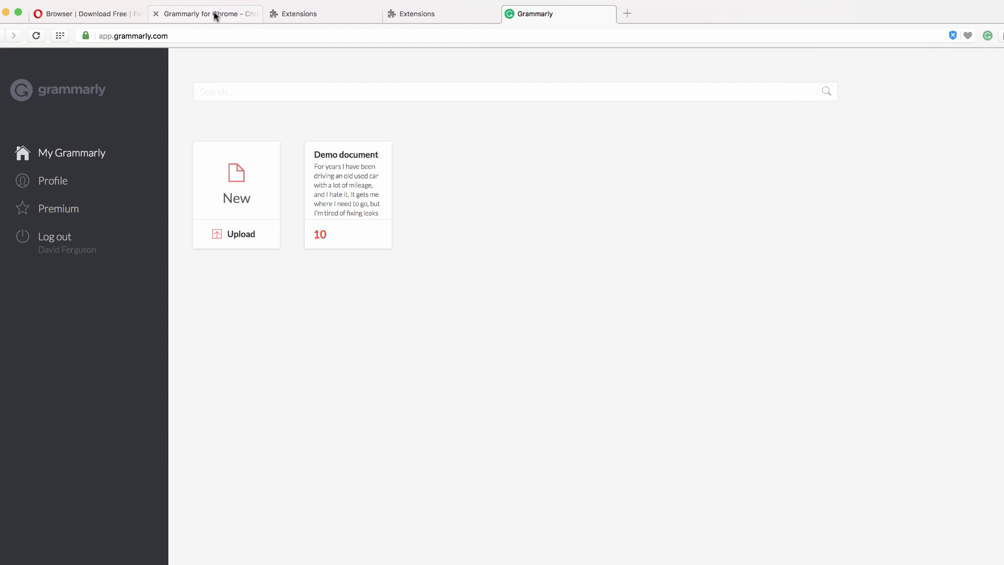
- Return to the web store tab, close Grammarly details, and start importing from Chrome
click(205, 13)
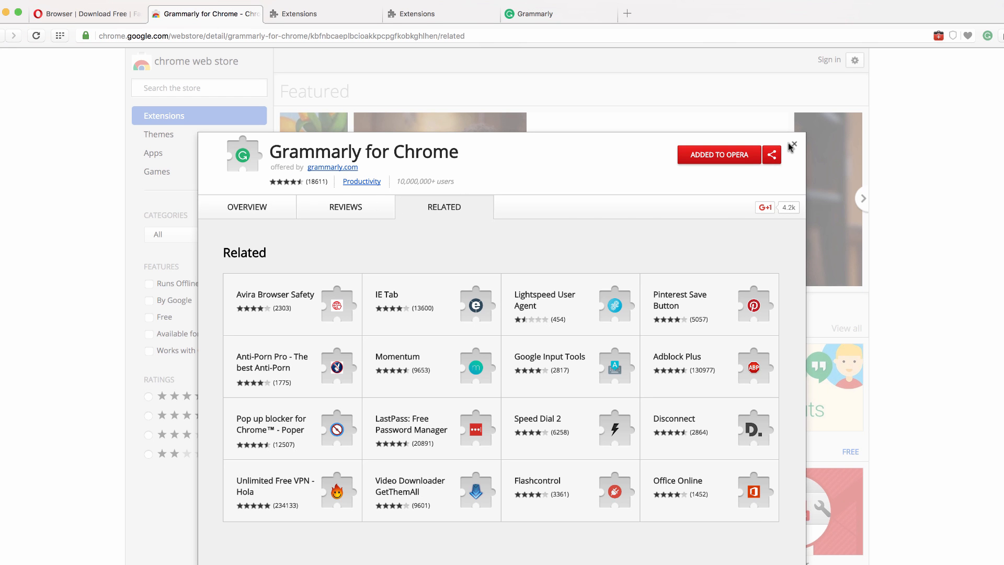
click(792, 143)
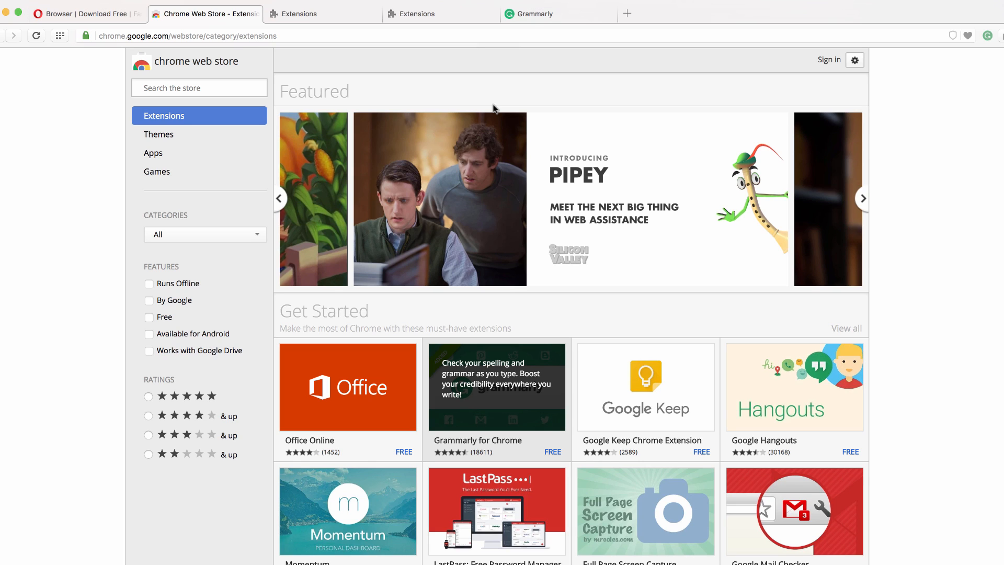
mouse_move(373, 60)
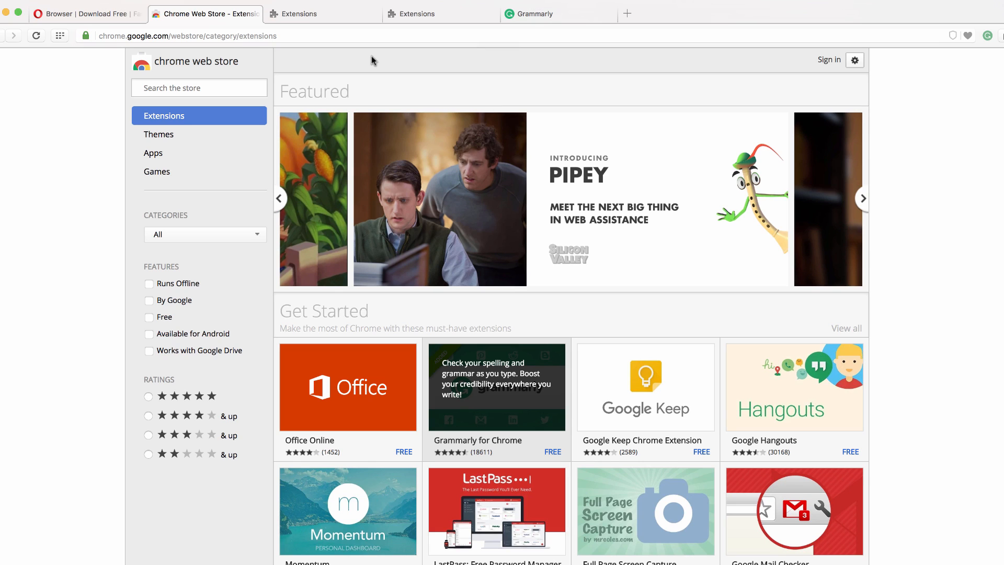
click(7, 6)
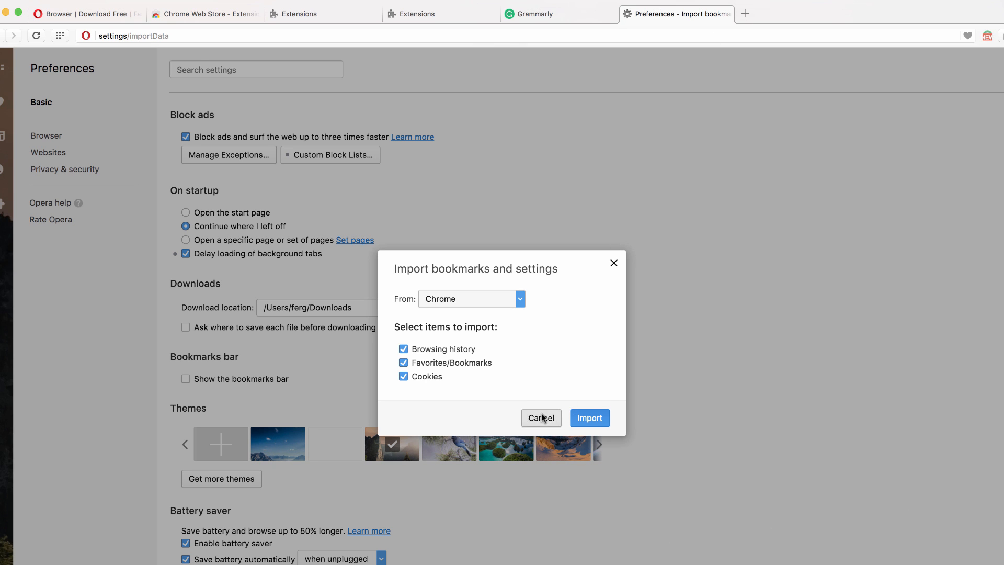
click(540, 417)
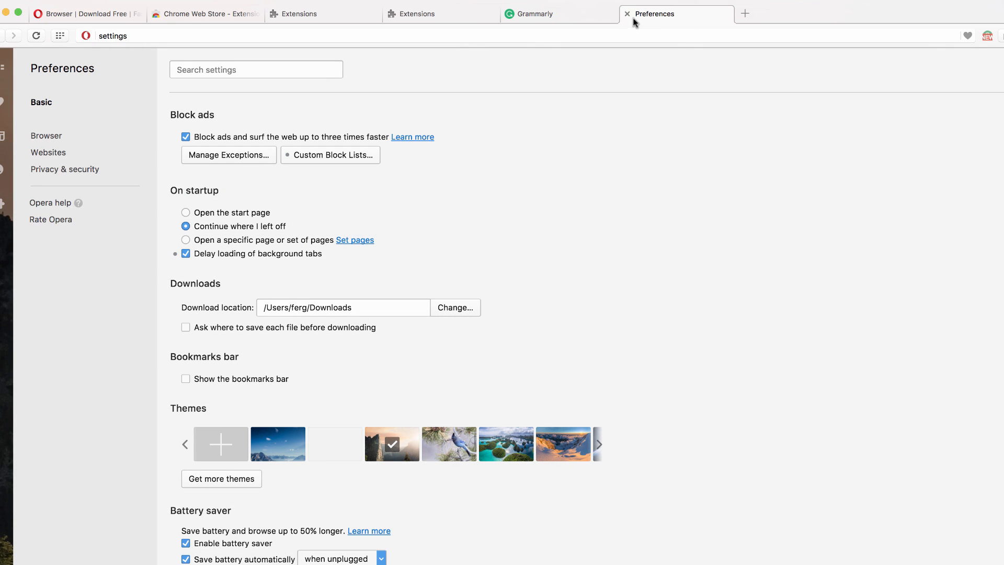
click(627, 13)
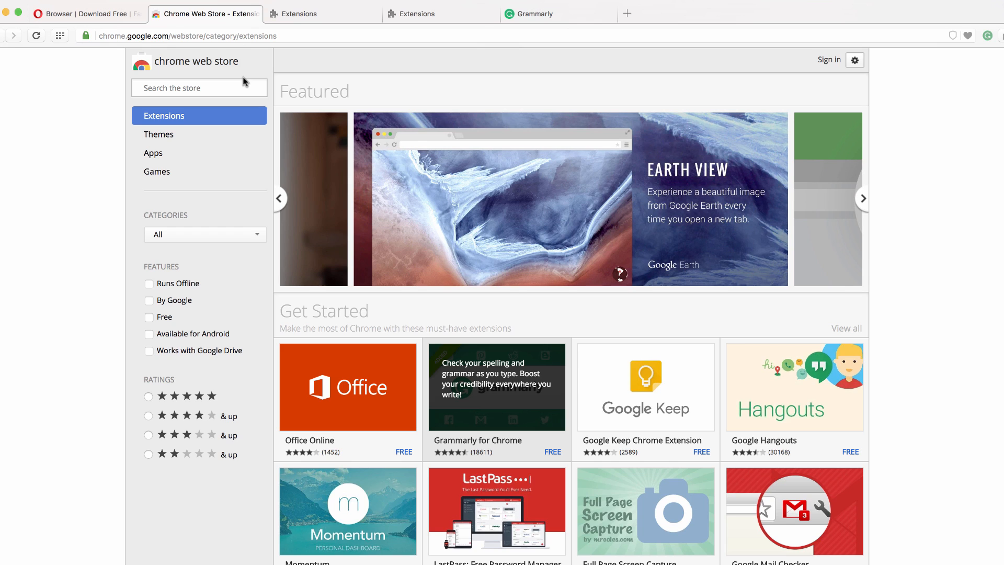
click(862, 198)
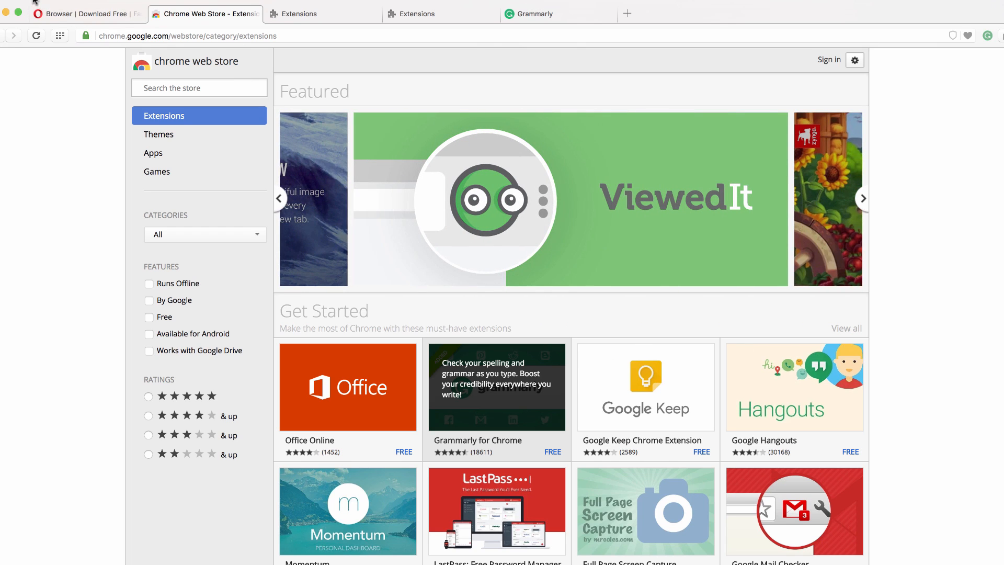
- Check About Opera, which reports version 44.0.2510.1449 as up to date
click(19, 5)
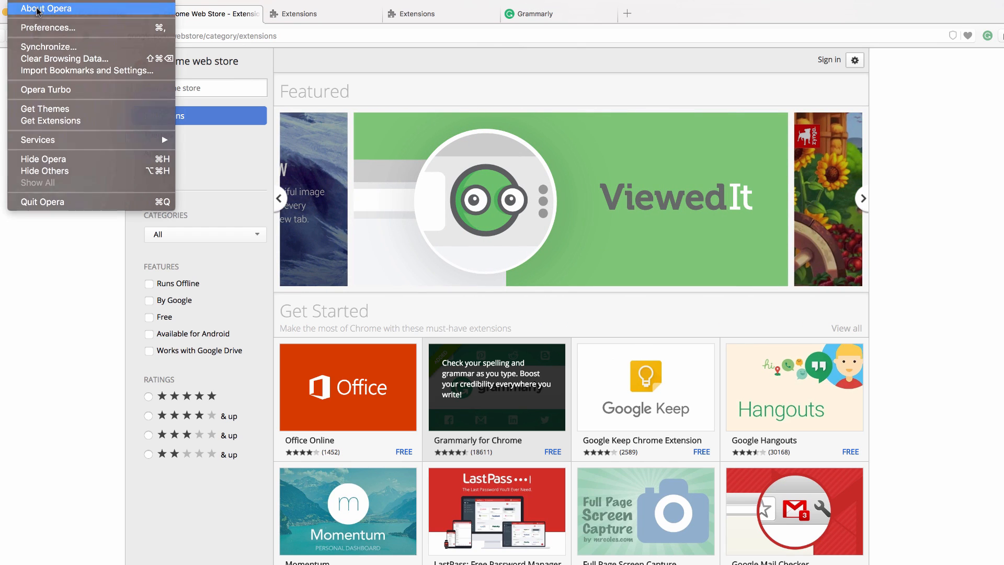
click(46, 8)
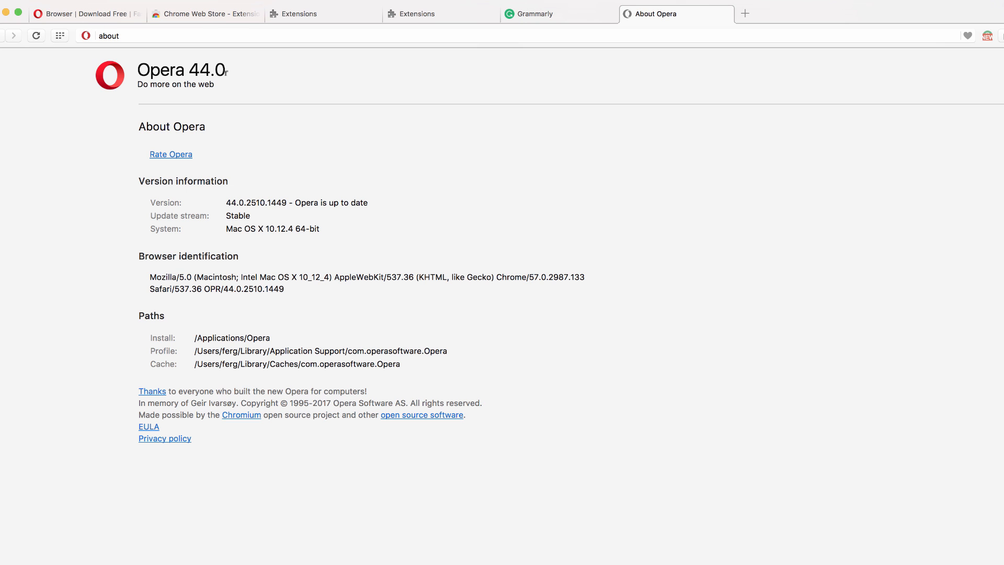
mouse_move(219, 200)
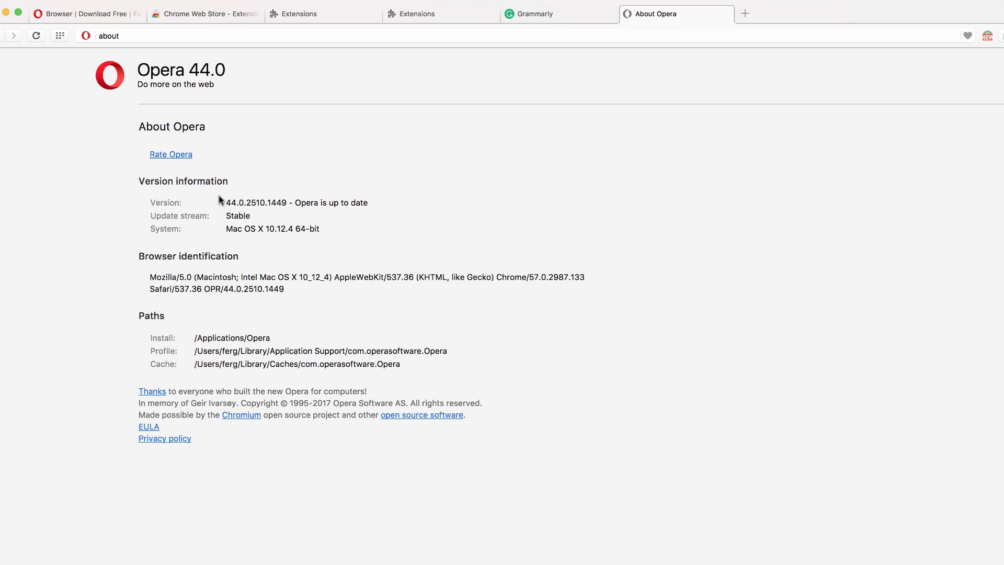
click(25, 3)
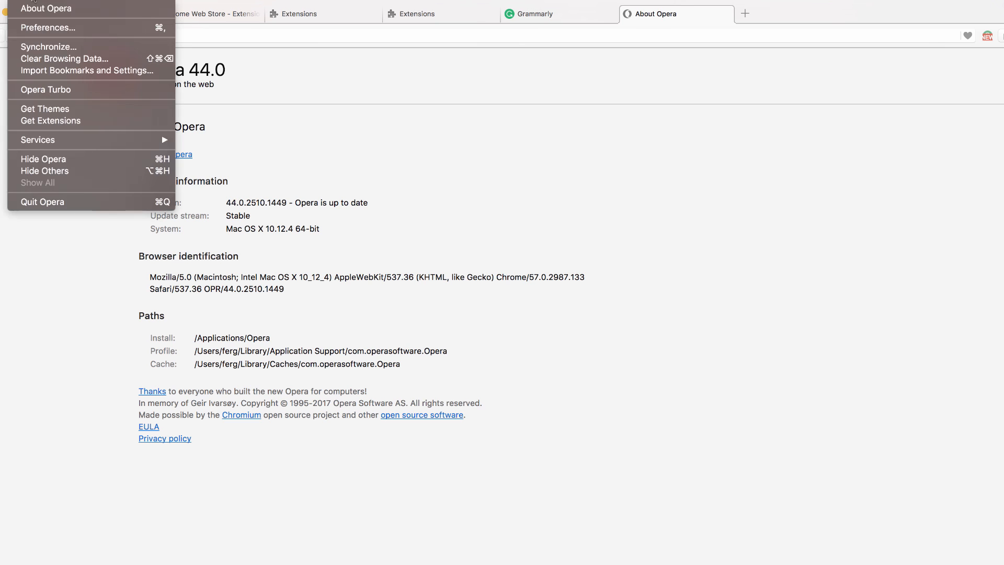
mouse_move(48, 47)
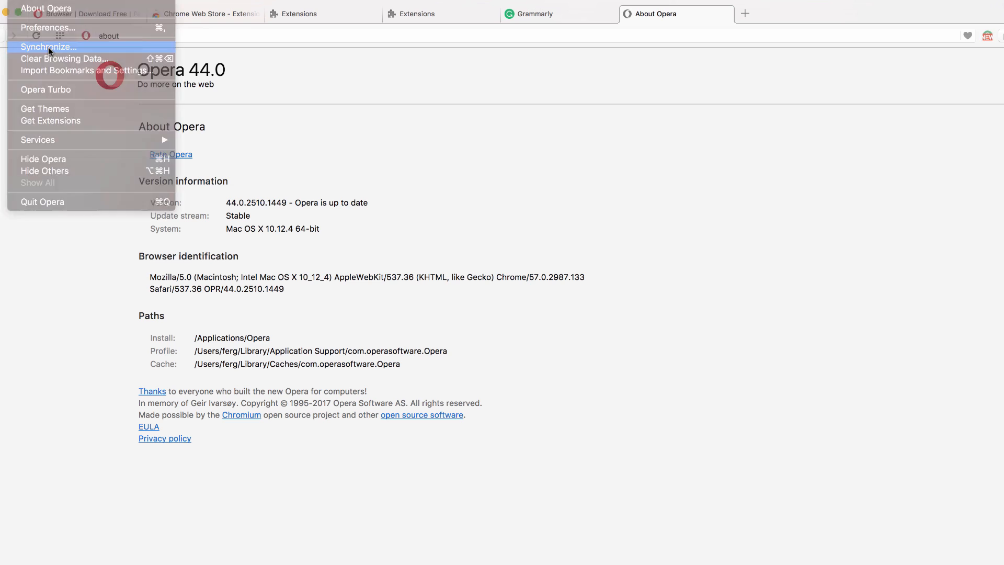
click(48, 46)
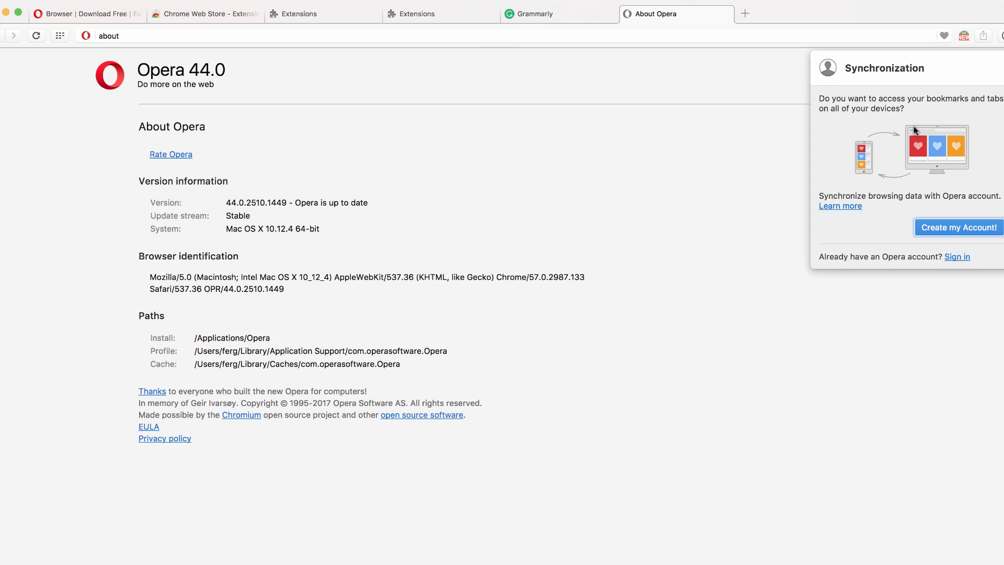
mouse_move(944, 186)
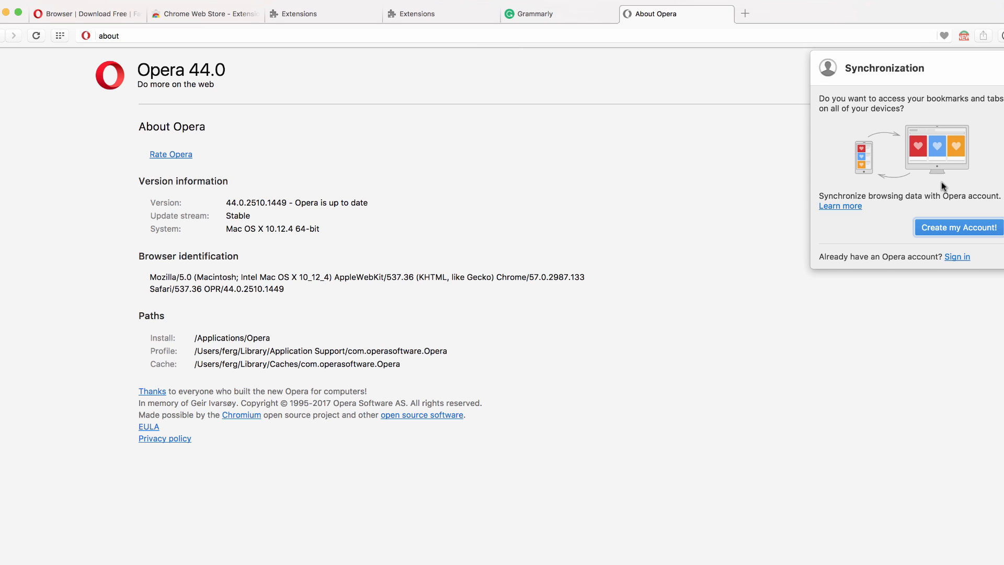
mouse_move(889, 180)
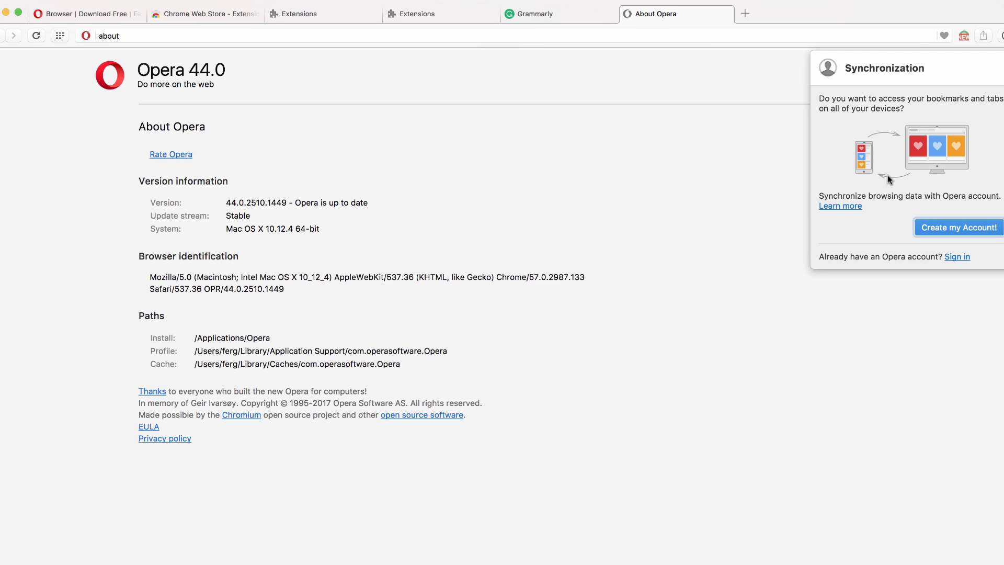
click(472, 58)
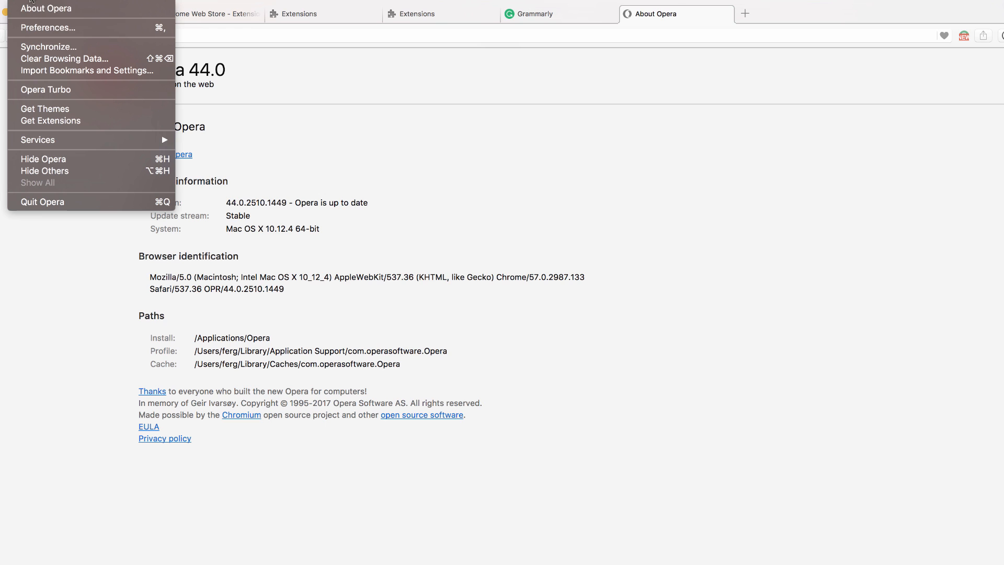
mouse_move(55, 28)
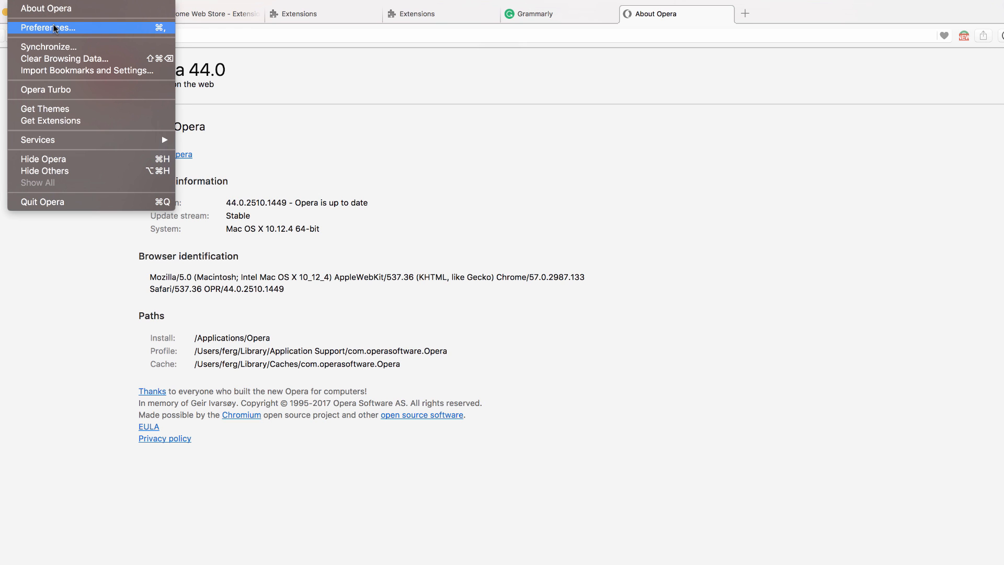
- Open Opera Preferences on the Basic settings page
click(47, 27)
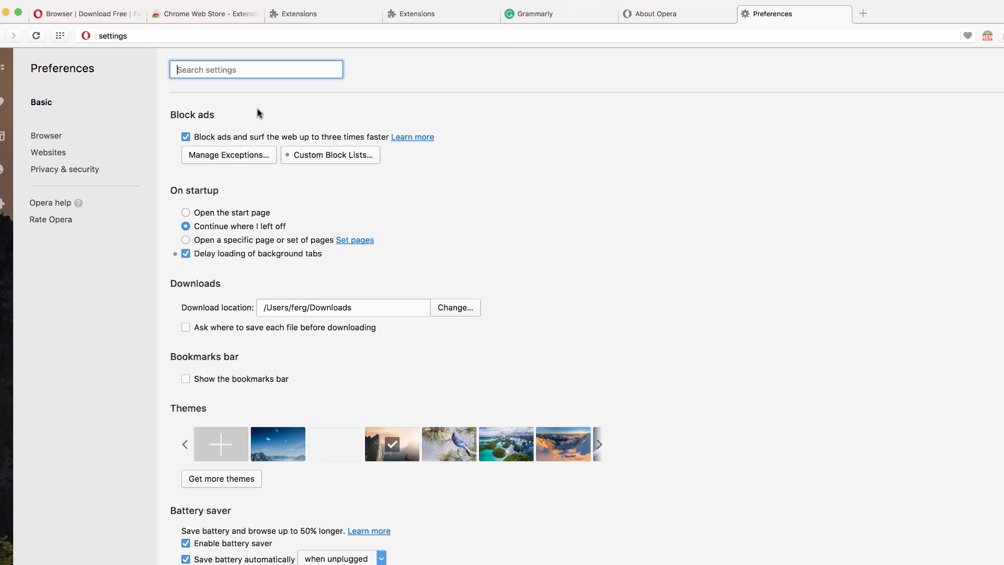
mouse_move(151, 105)
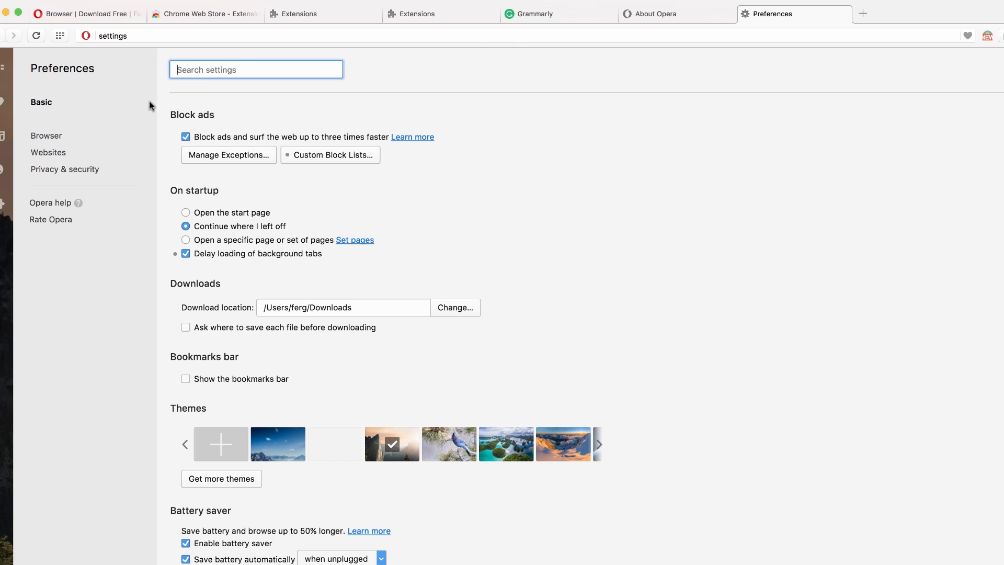
mouse_move(144, 154)
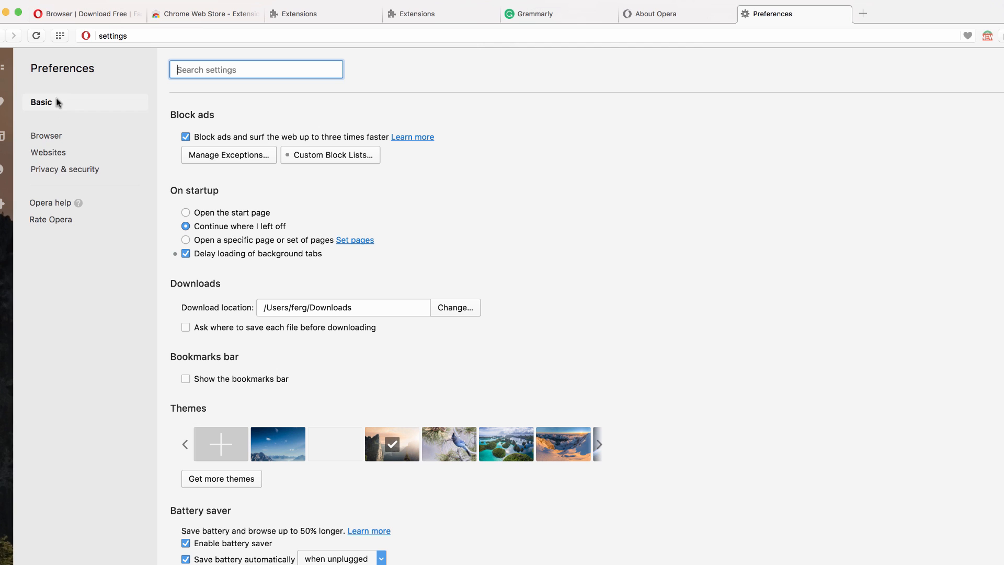
- Tick Enable VPN in the Privacy & security preferences
click(65, 169)
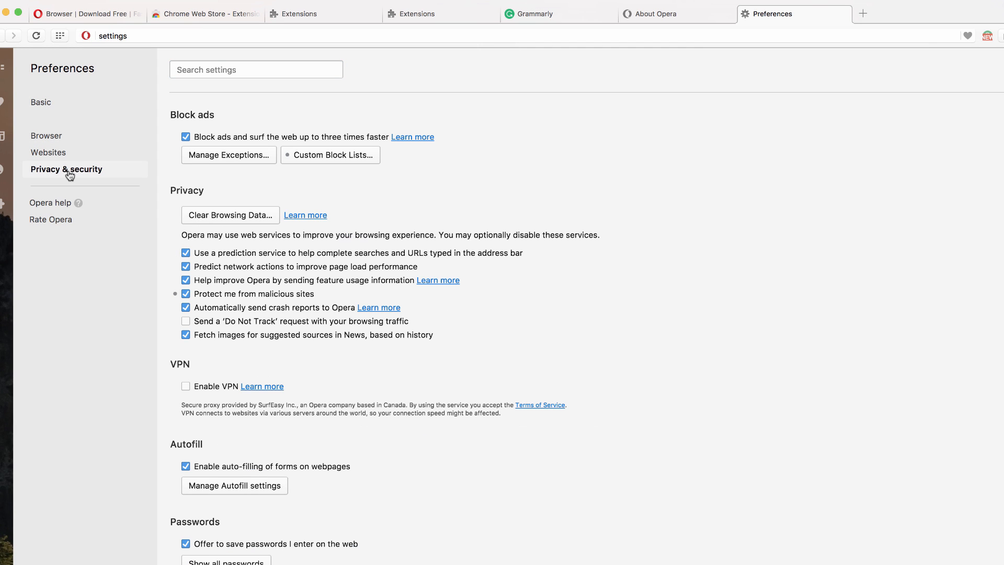
scroll(down, 3)
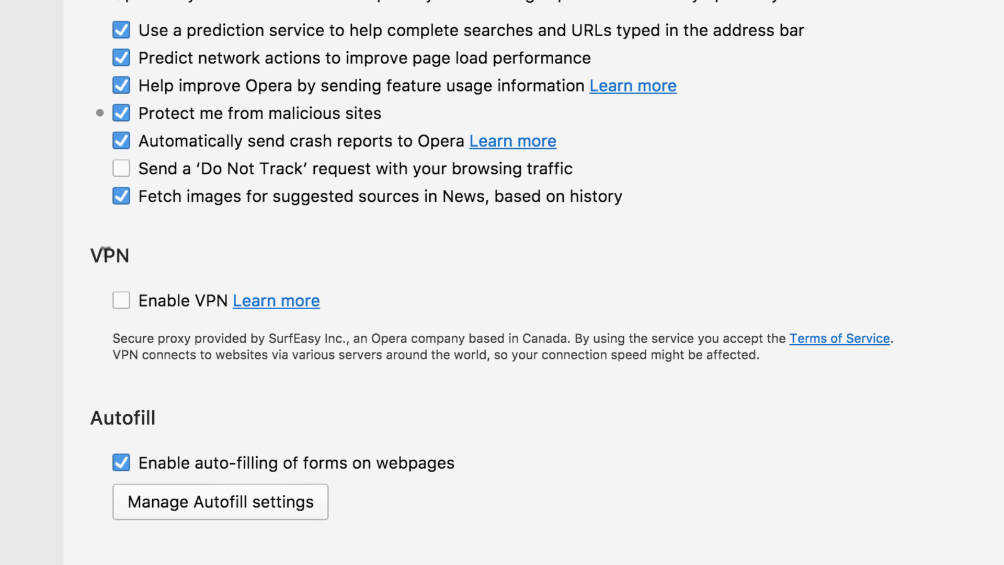
mouse_move(151, 323)
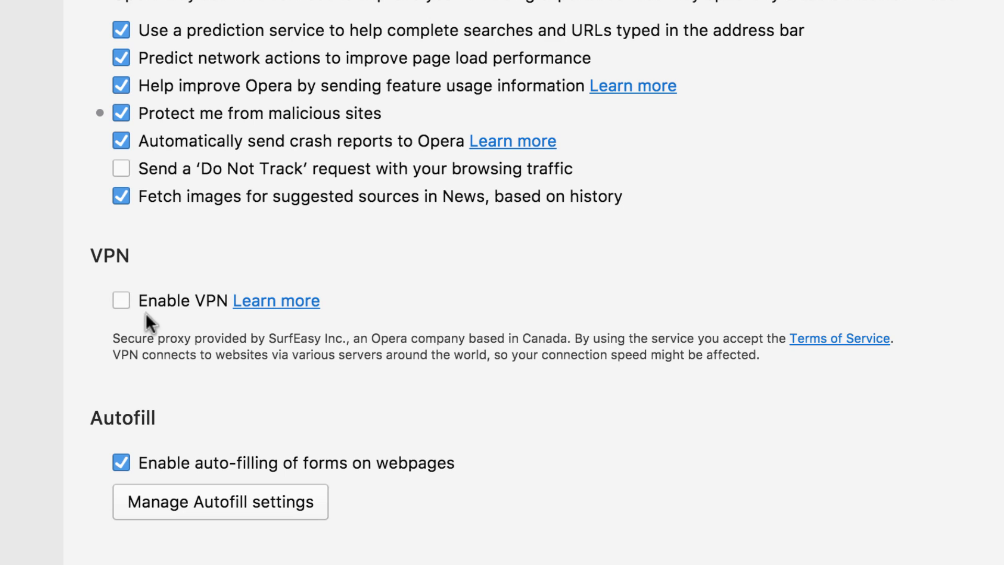
mouse_move(583, 335)
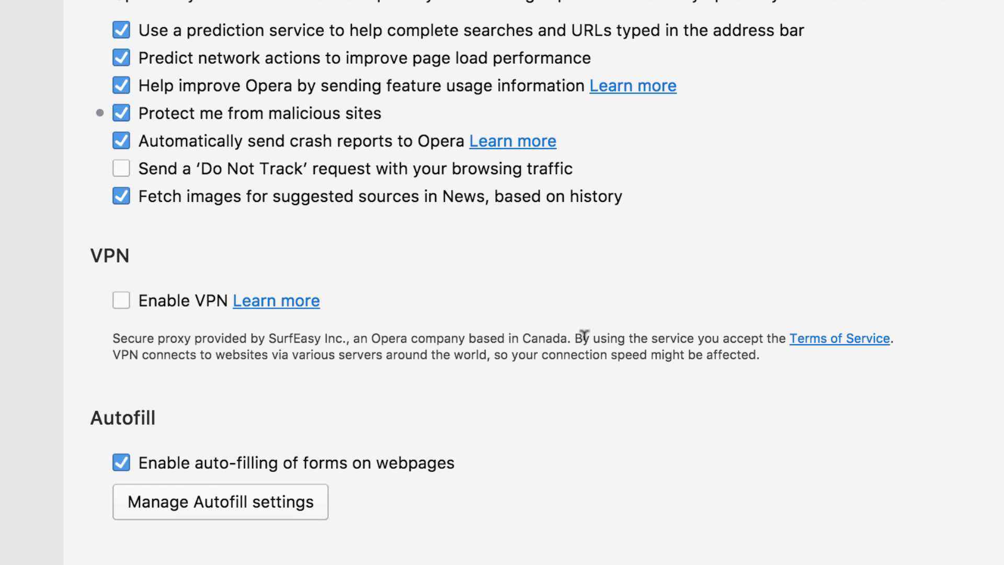
mouse_move(356, 336)
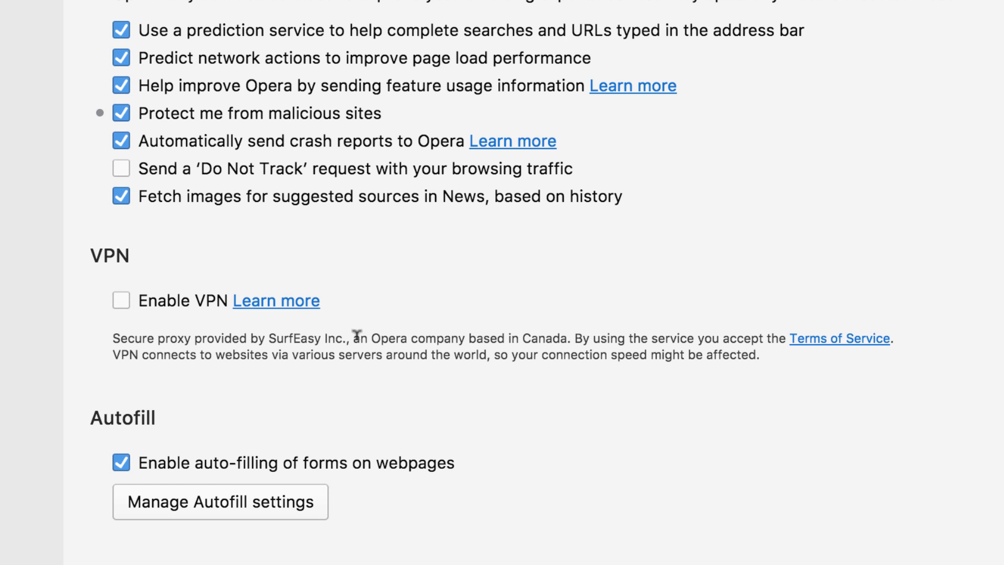
click(120, 301)
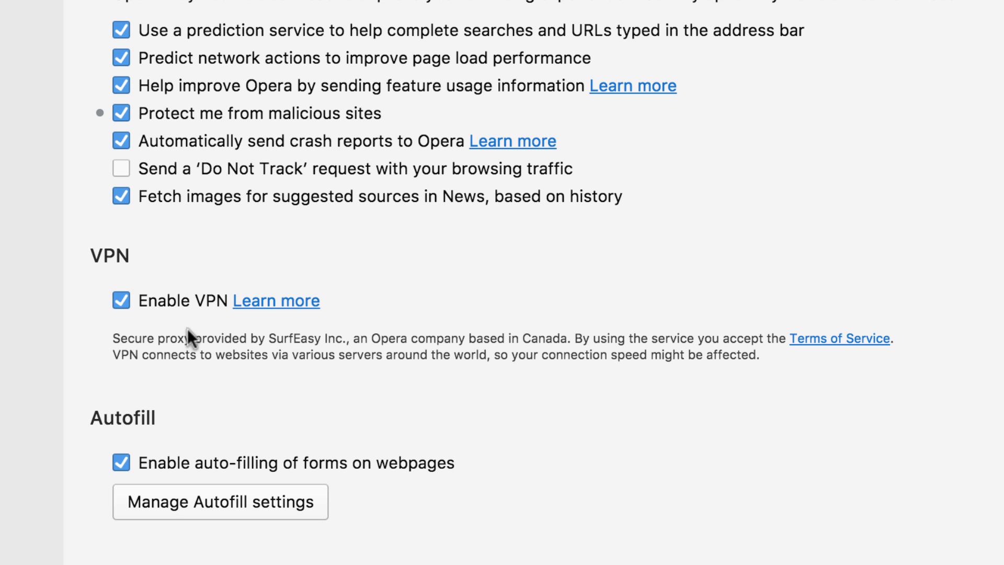
scroll(down, 3)
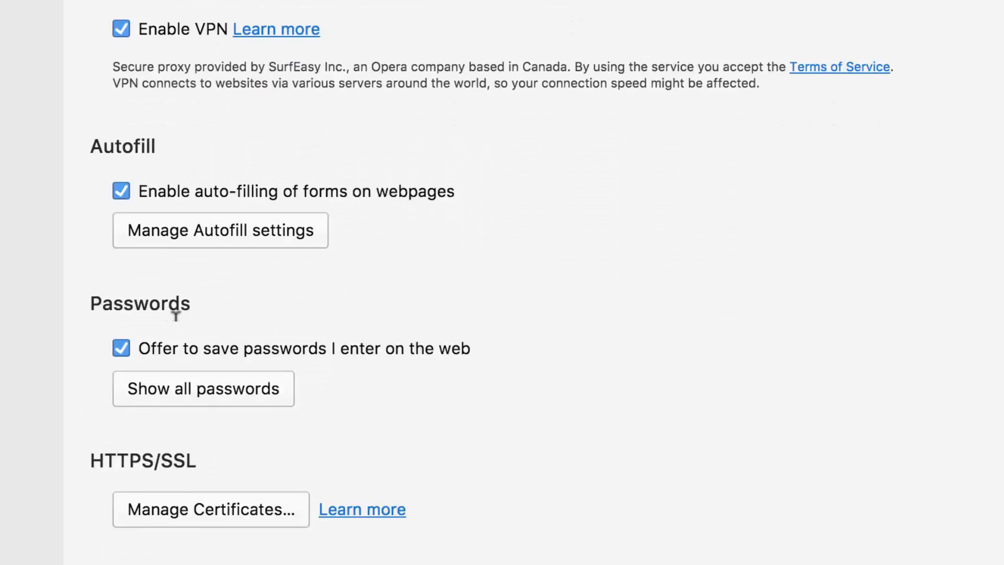
scroll(up, 3)
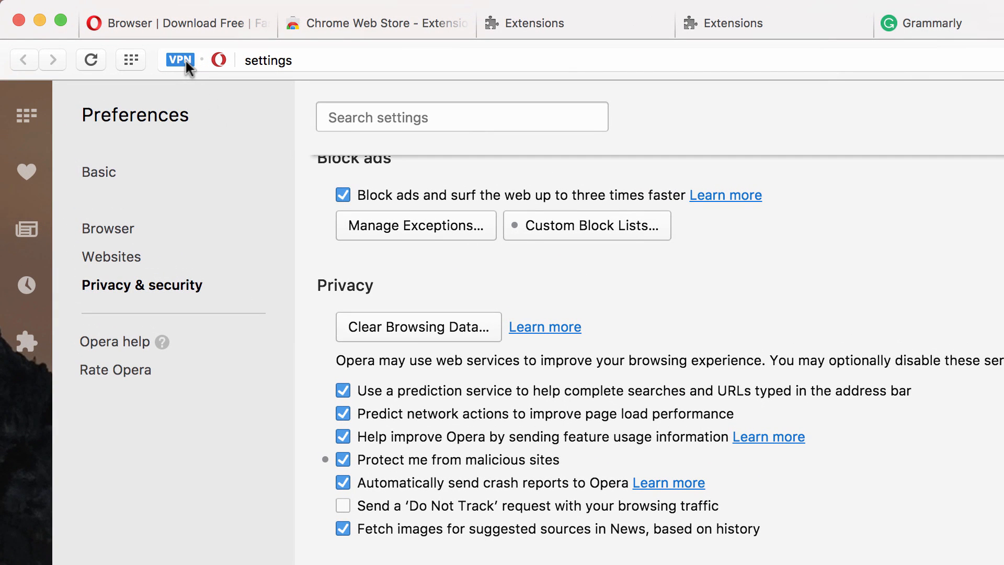
mouse_move(173, 50)
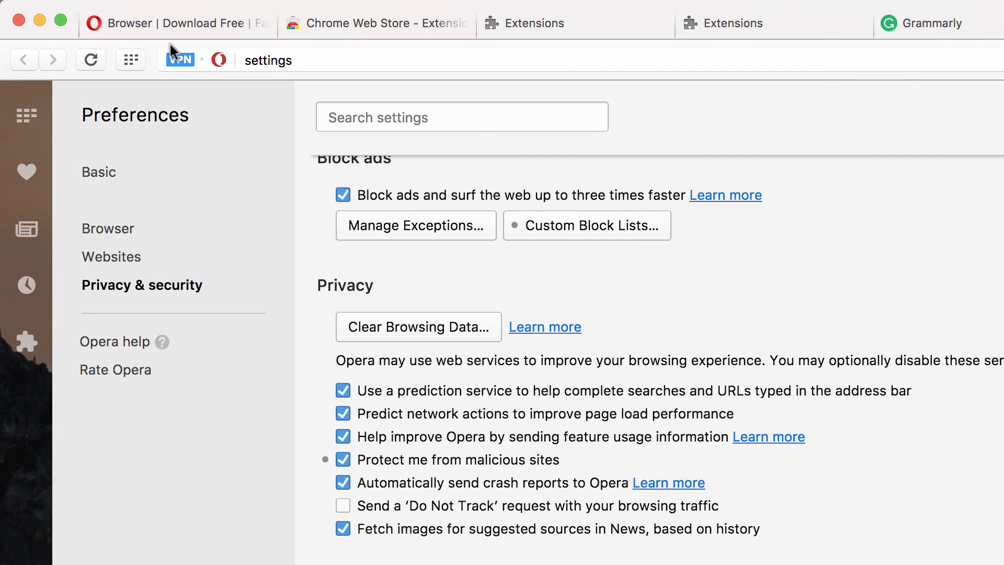
click(922, 24)
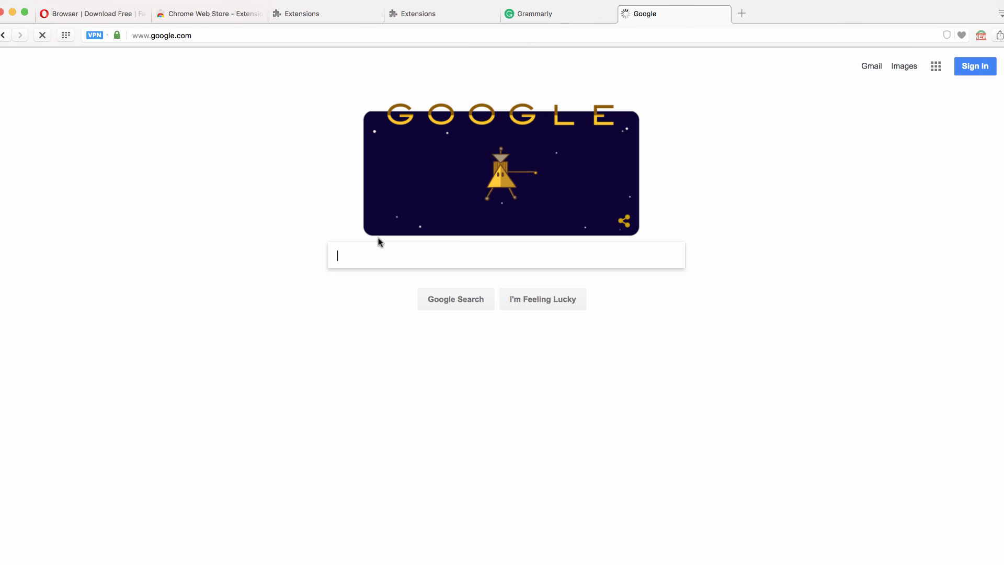
text(what is my)
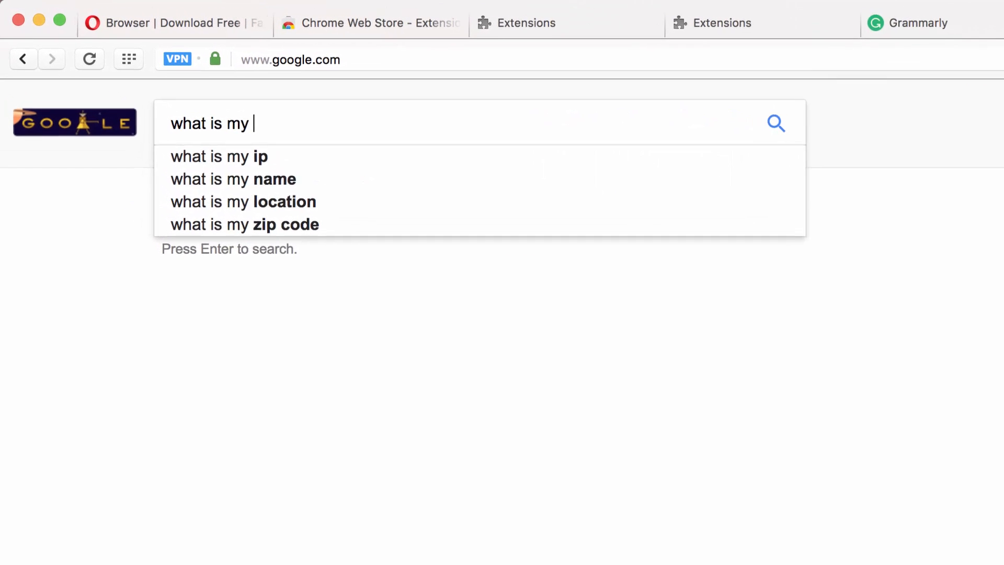
click(219, 157)
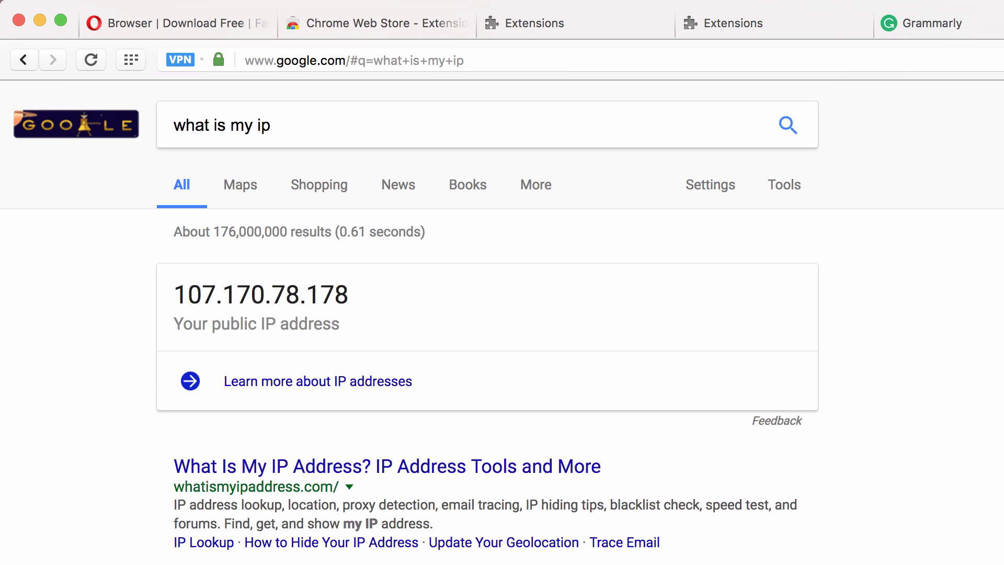
mouse_move(305, 313)
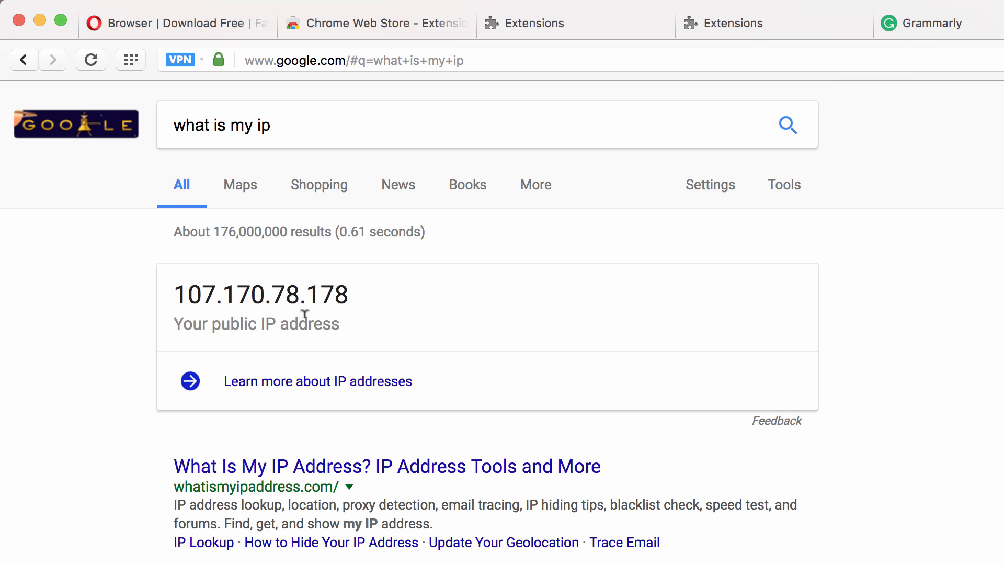
mouse_move(25, 106)
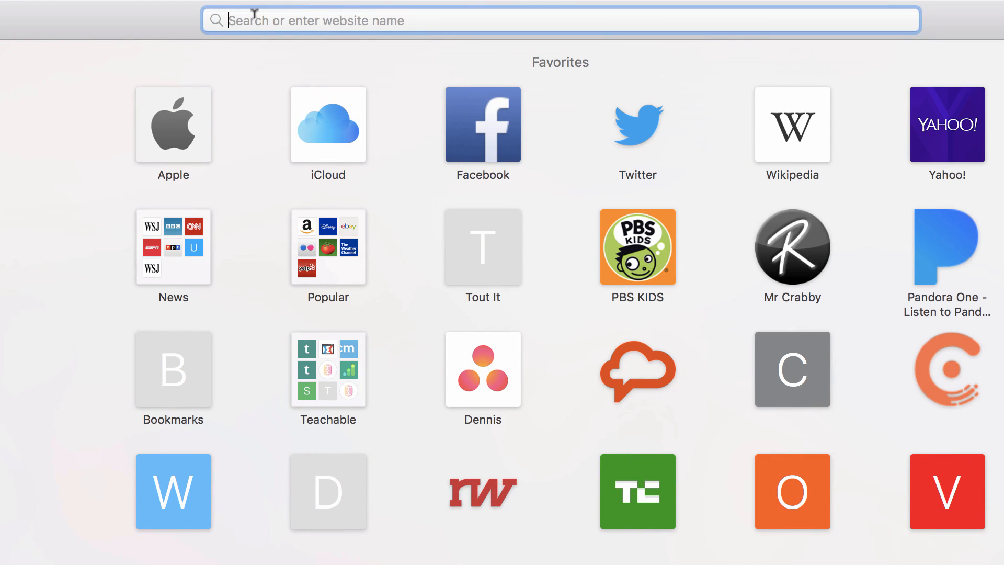
text(what is)
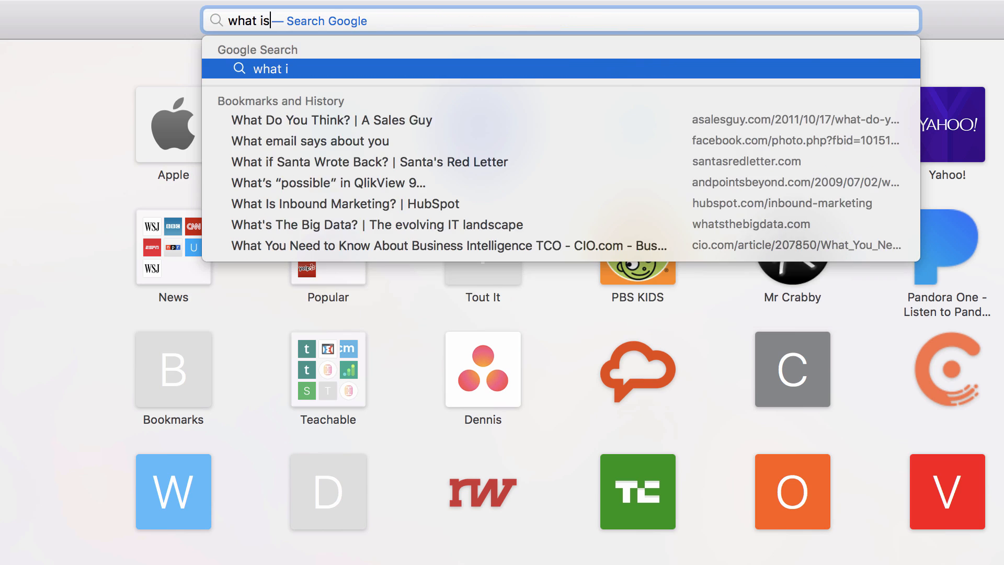
text(my)
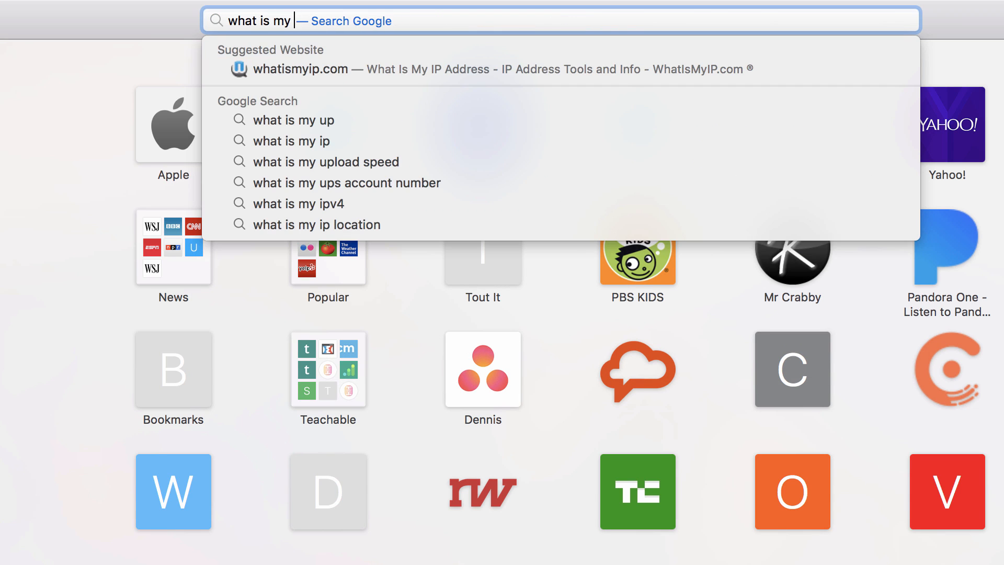
click(292, 140)
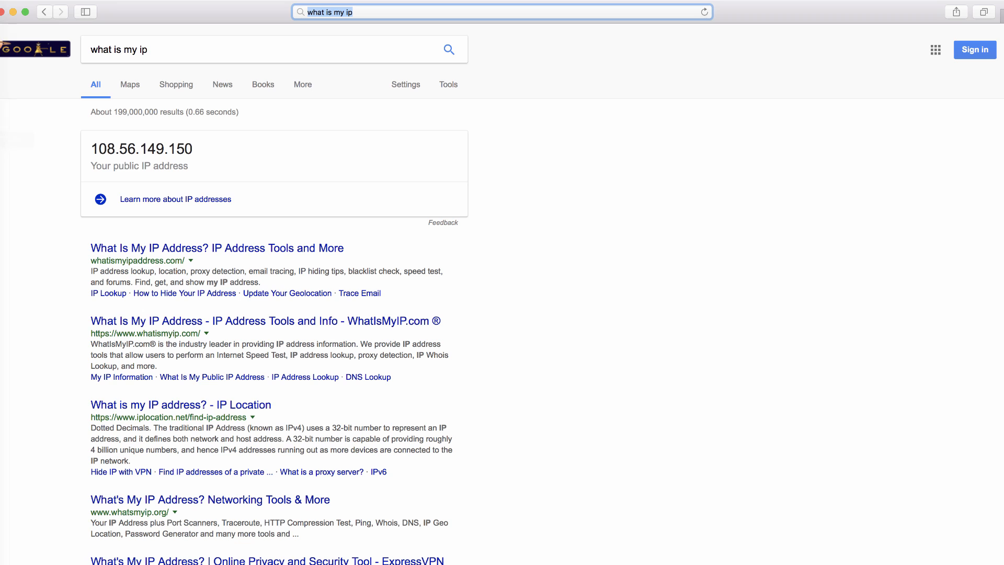
mouse_move(5, 120)
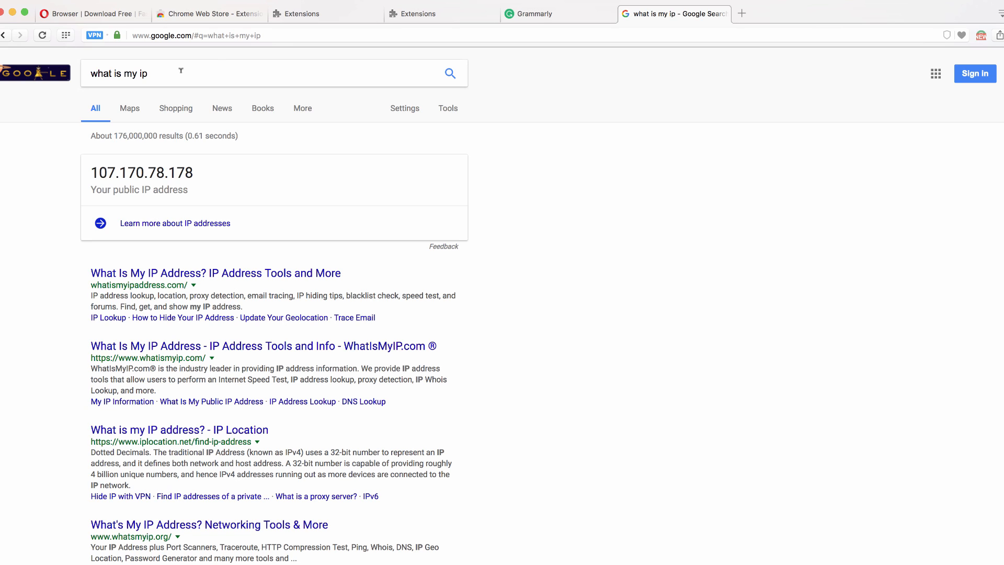
mouse_move(279, 52)
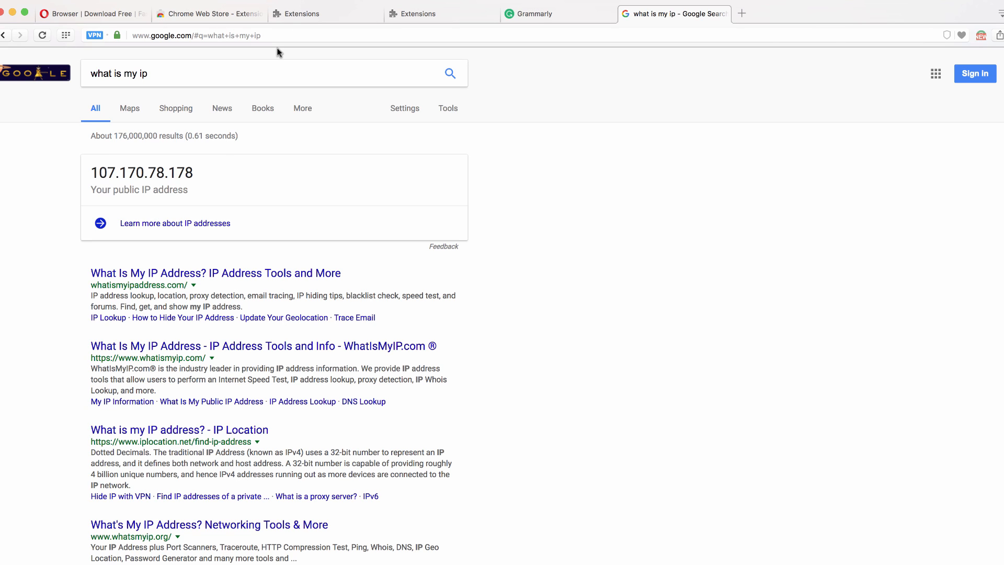
- Bring the 'Browser | Download Free' Opera download tab to the front
click(90, 14)
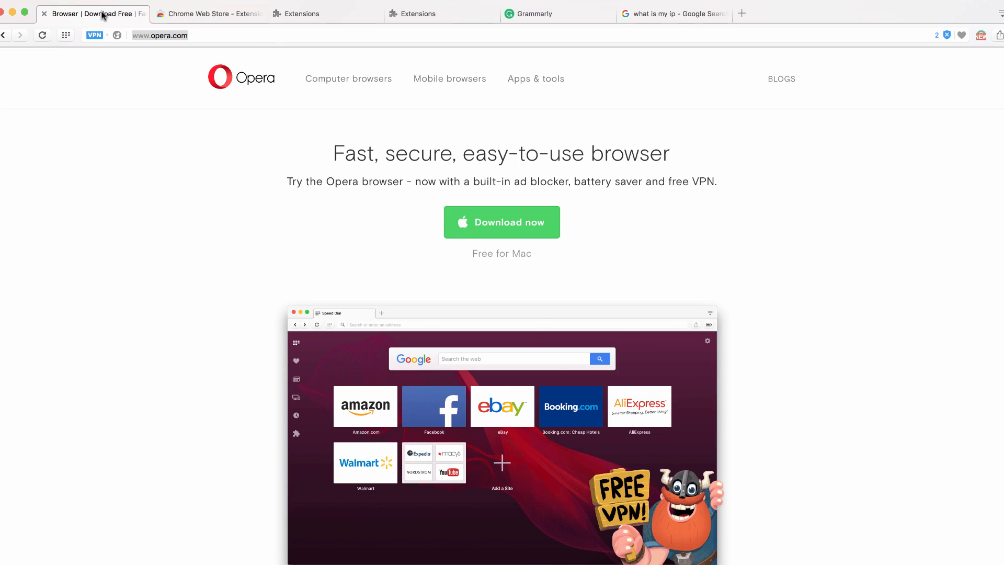
mouse_move(385, 288)
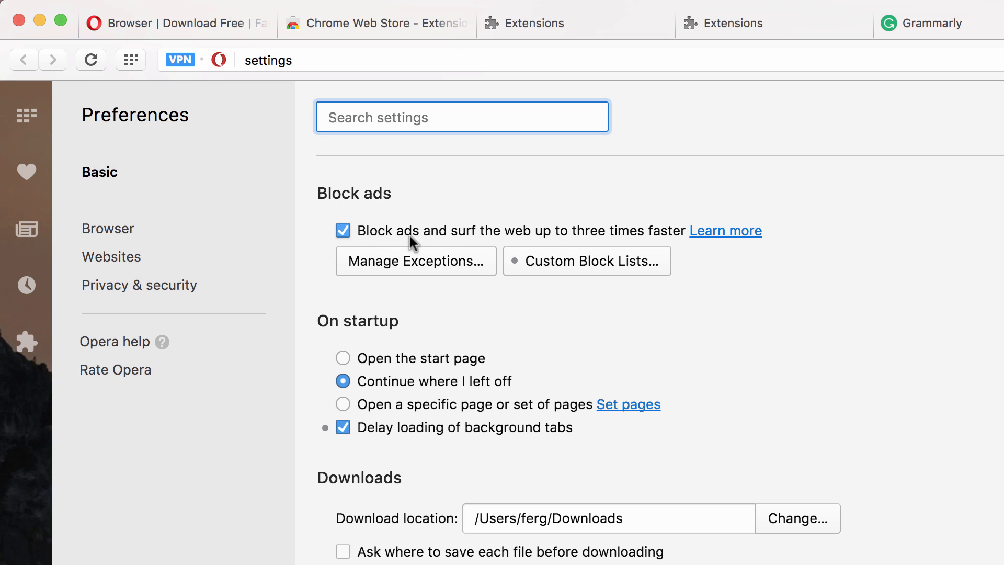
mouse_move(362, 242)
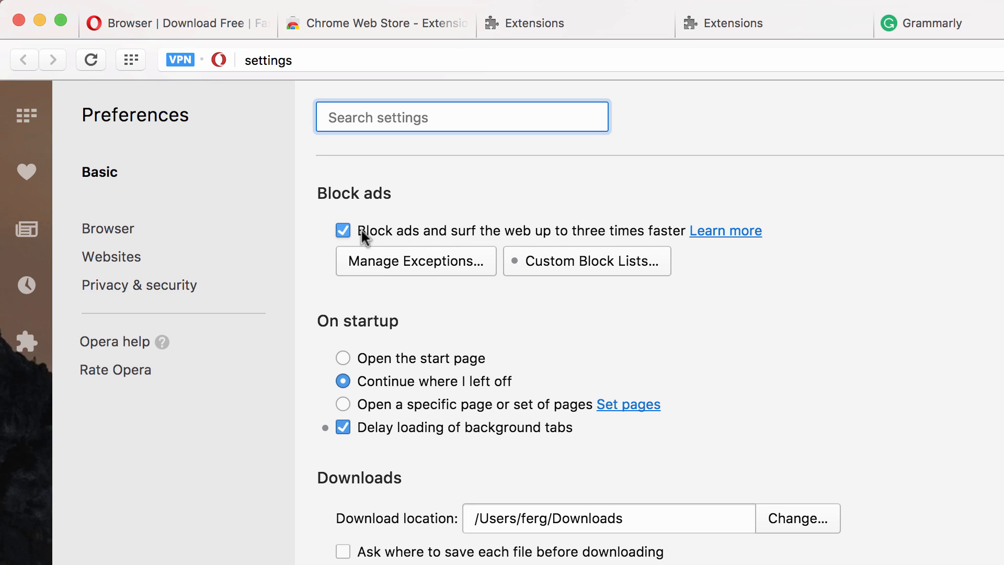
mouse_move(654, 236)
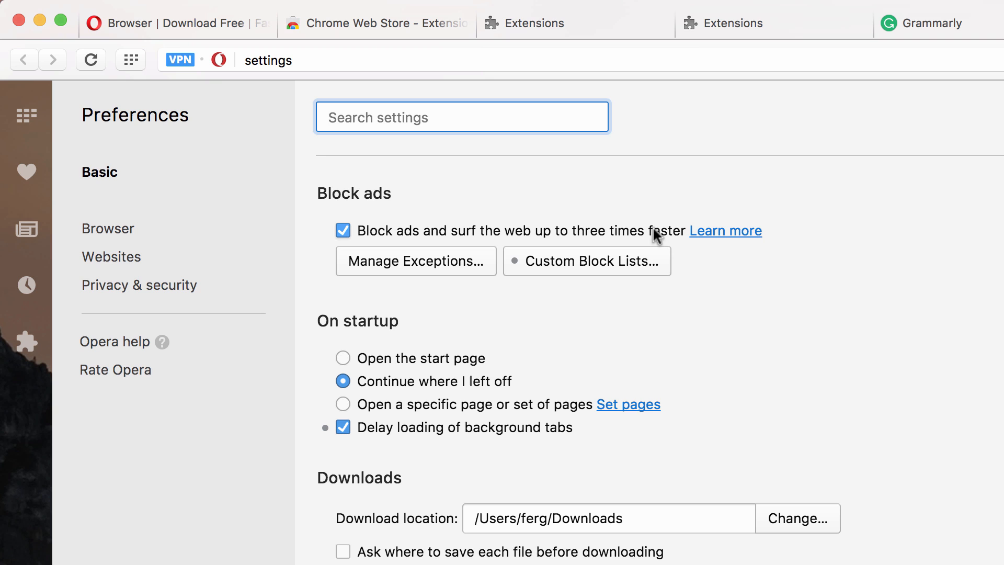
mouse_move(741, 296)
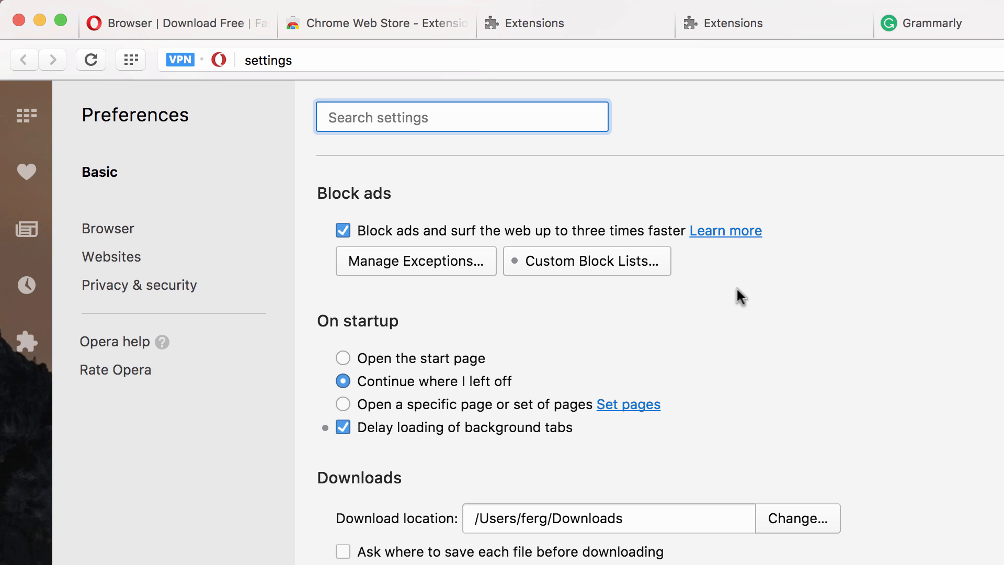